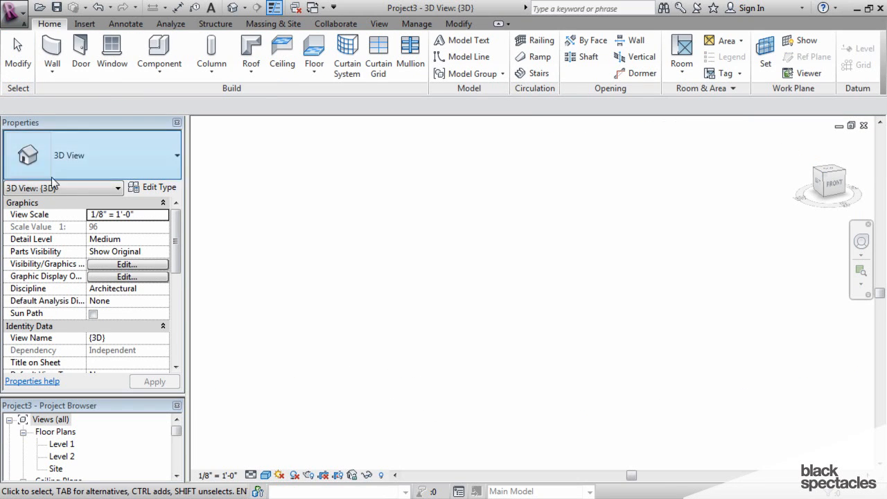
Open the Level 1 floor plan and start the Wall tool from the Architecture tab
double_click(61, 451)
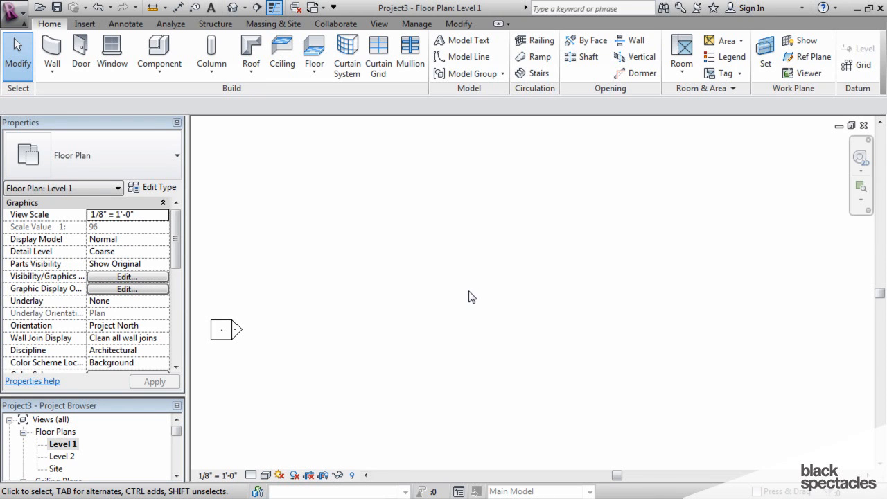
mouse_move(249, 249)
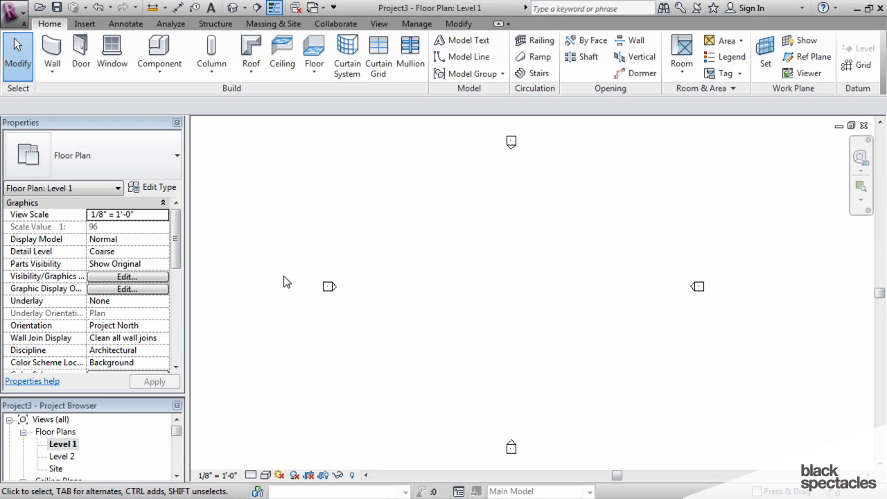
mouse_move(271, 266)
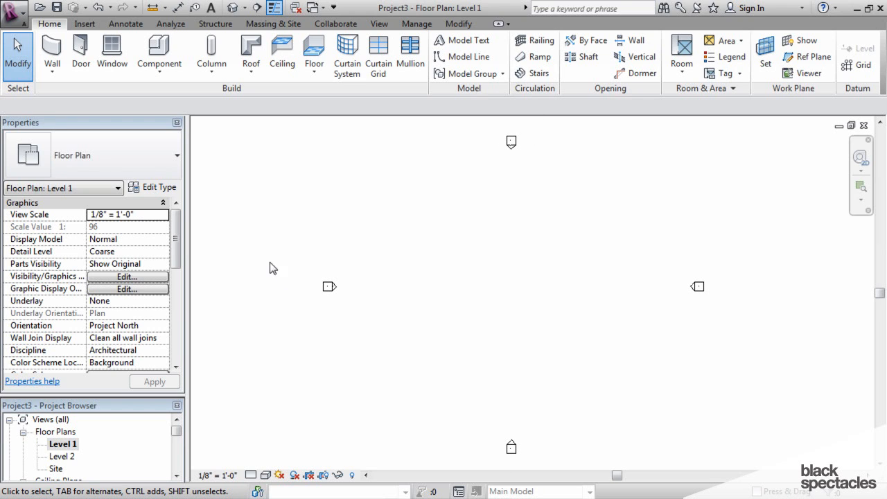
mouse_move(48, 25)
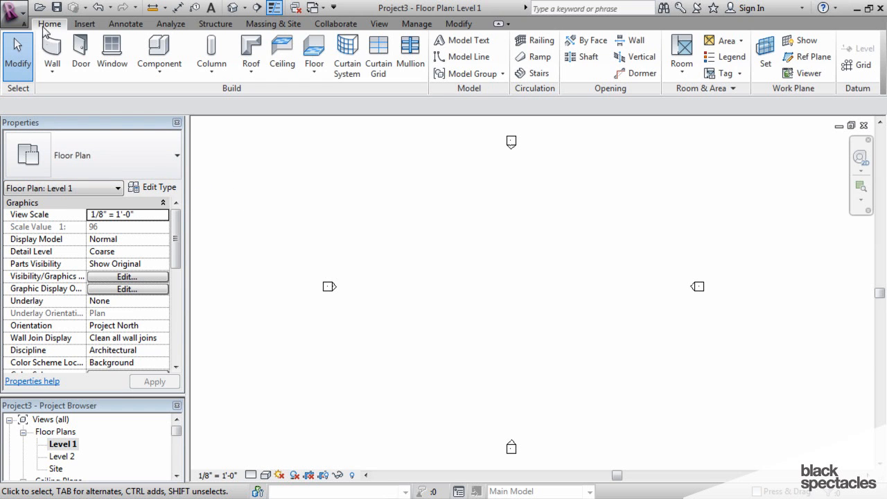
left_click(53, 65)
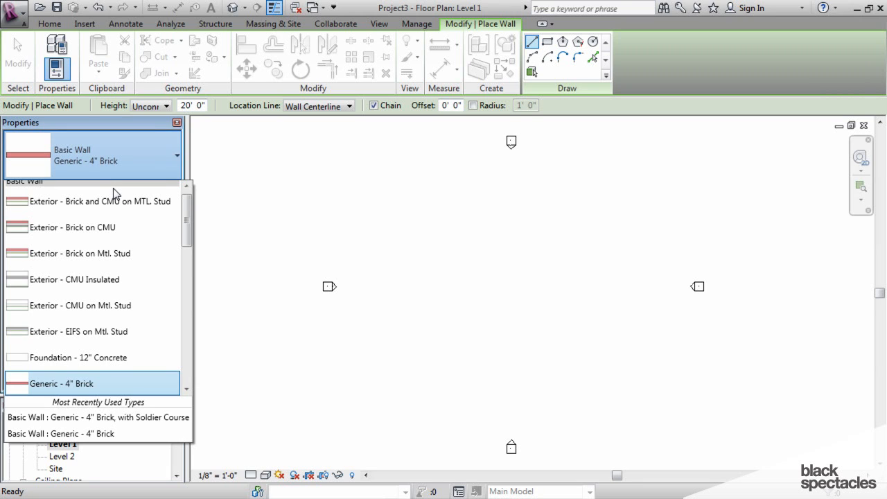
mouse_move(54, 213)
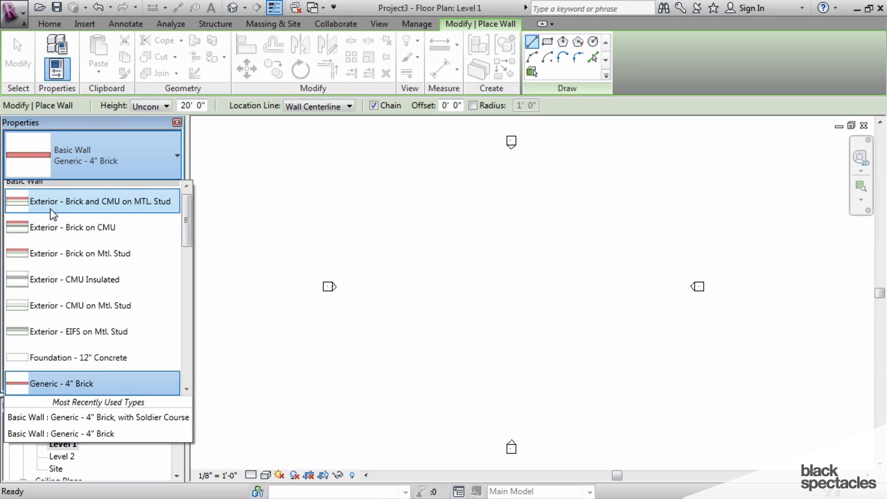
mouse_move(81, 266)
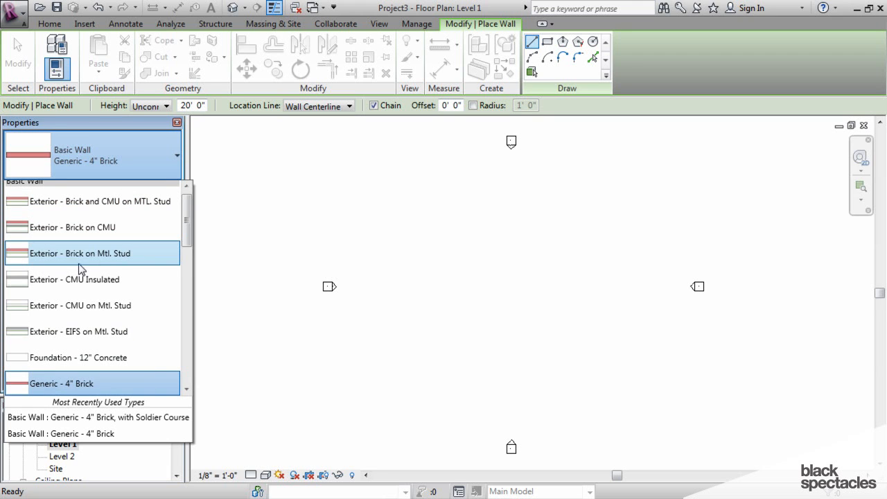
mouse_move(110, 305)
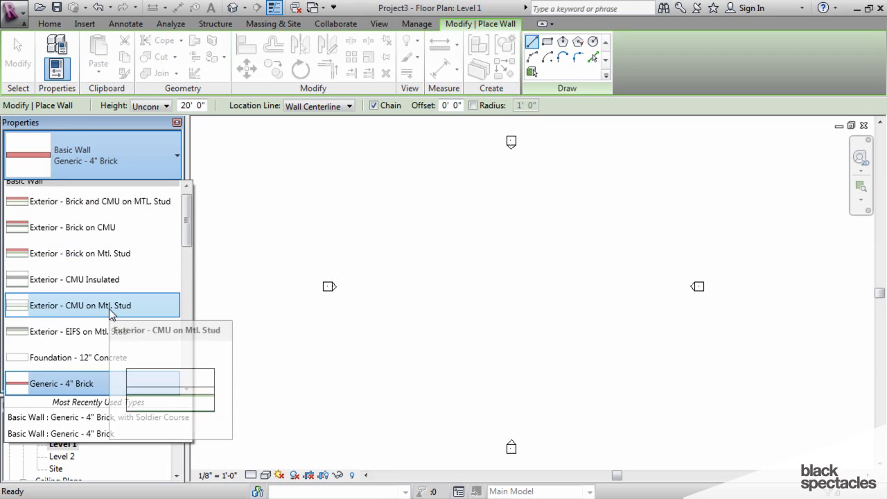
mouse_move(111, 311)
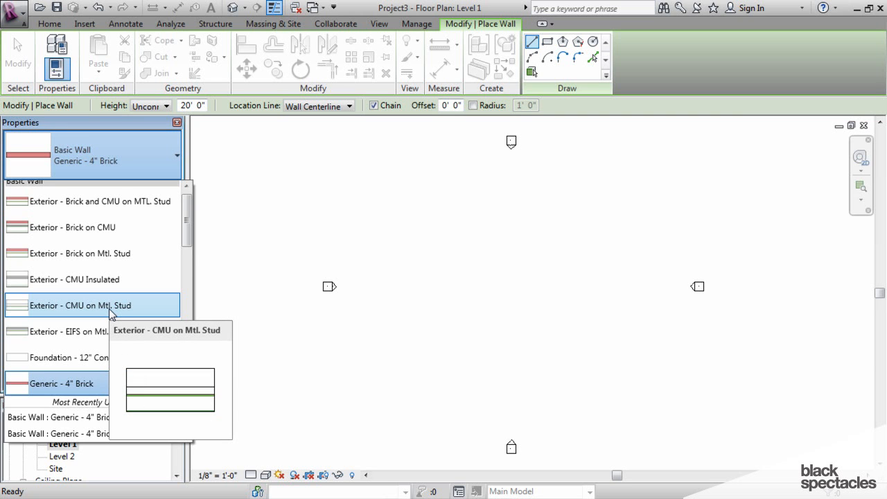
Scroll the wall type list down past exterior and curtain types toward the Stacked Wall group
scroll("down", 3)
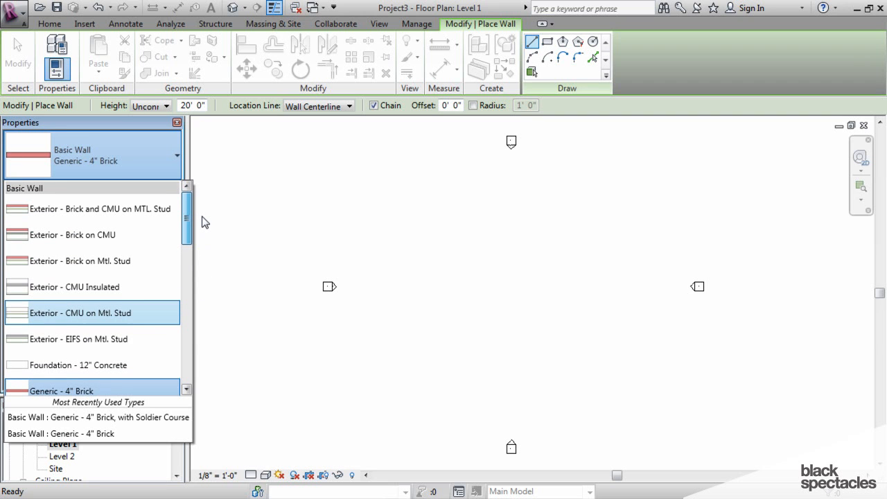
scroll("down", 3)
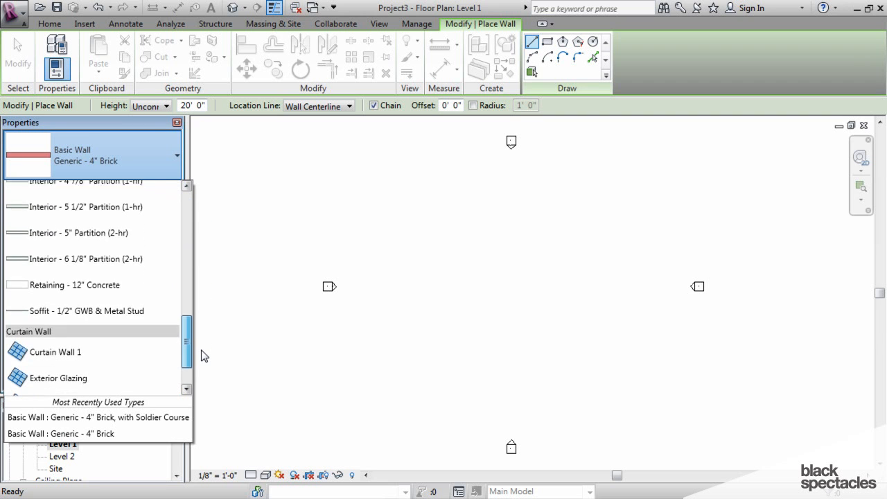
scroll("down", 3)
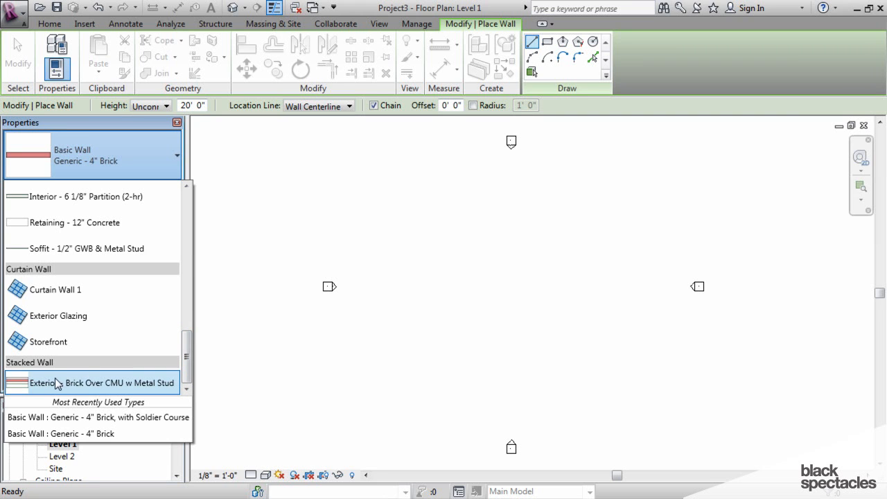
mouse_move(56, 383)
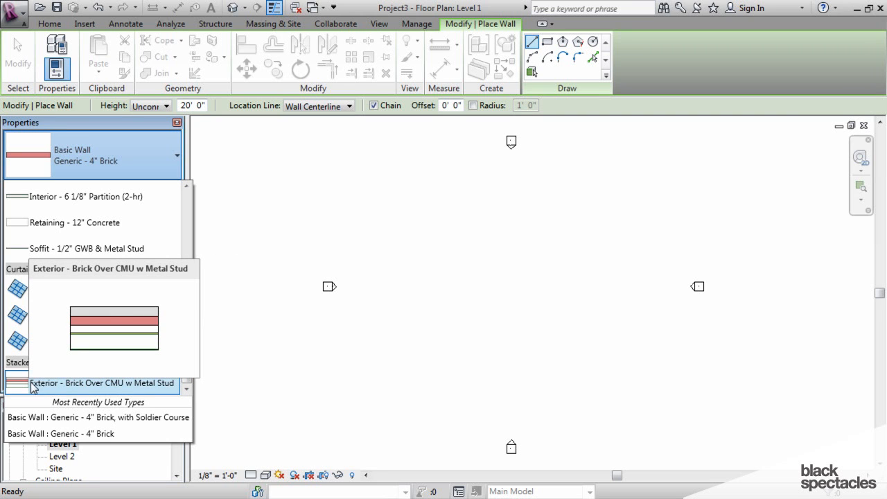
mouse_move(169, 391)
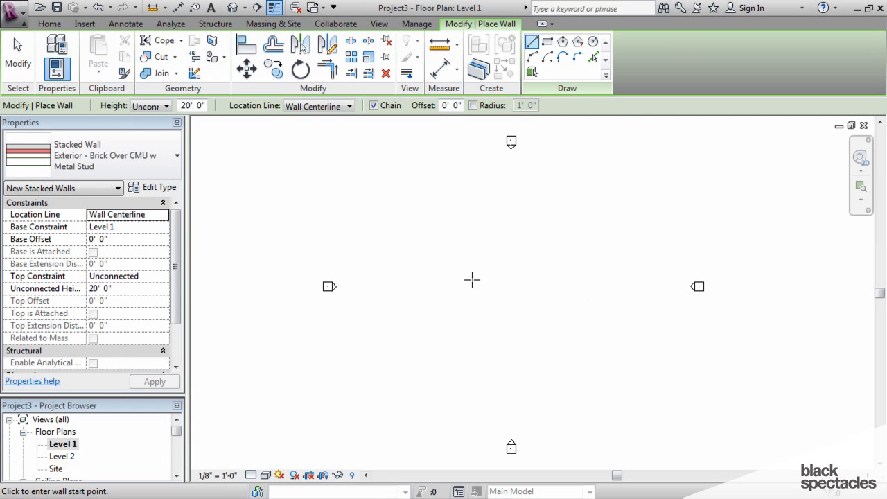
mouse_move(451, 283)
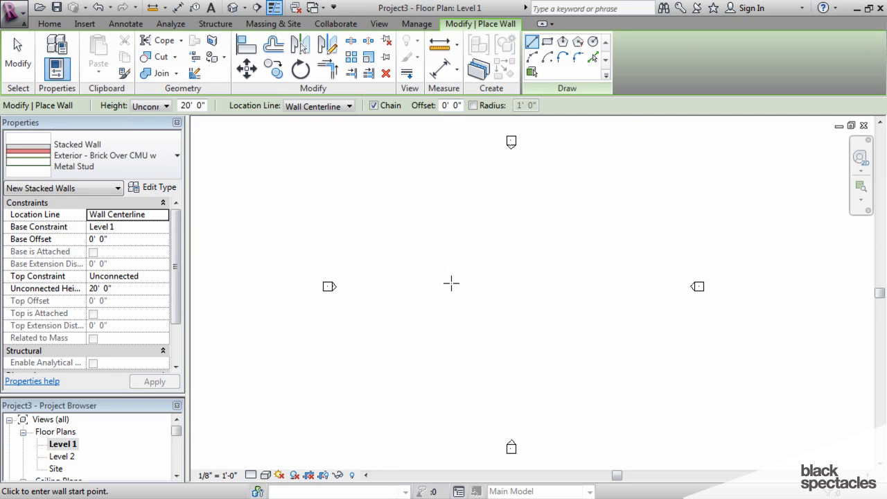
Draw a horizontal Exterior - Brick Over CMU w Metal Stud stacked wall across the plan
left_click(452, 282)
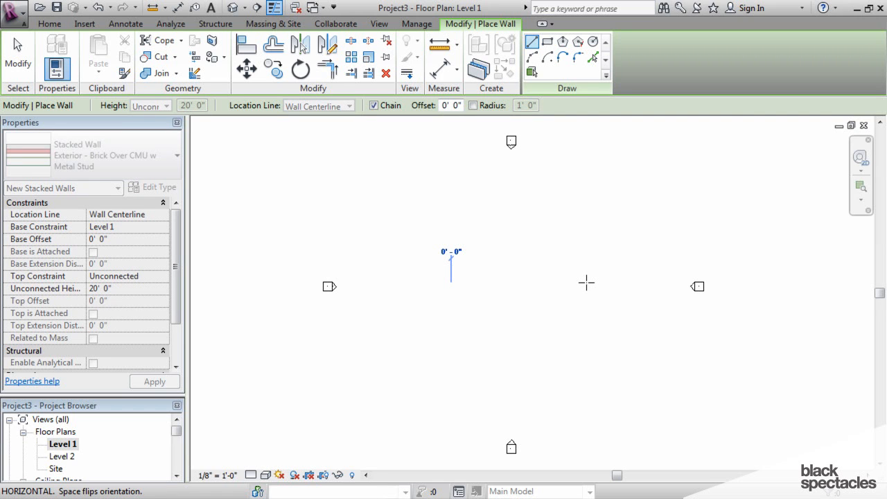
left_click_drag(450, 282, 588, 283)
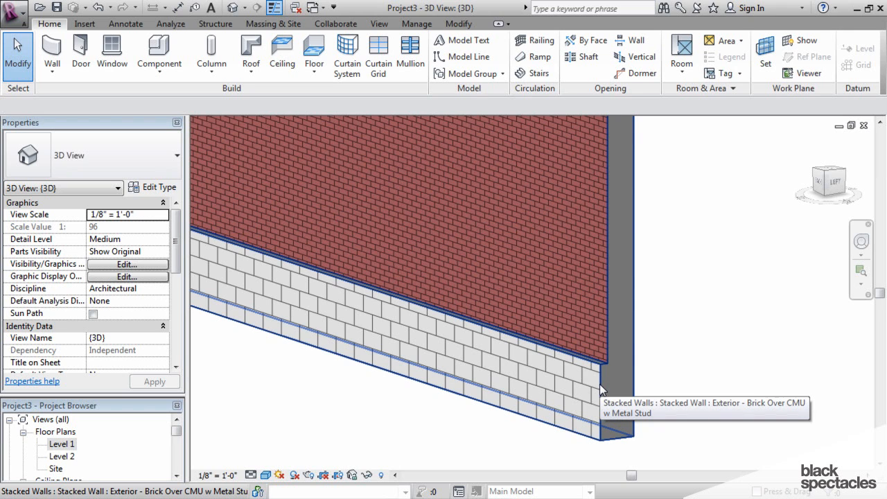
mouse_move(603, 344)
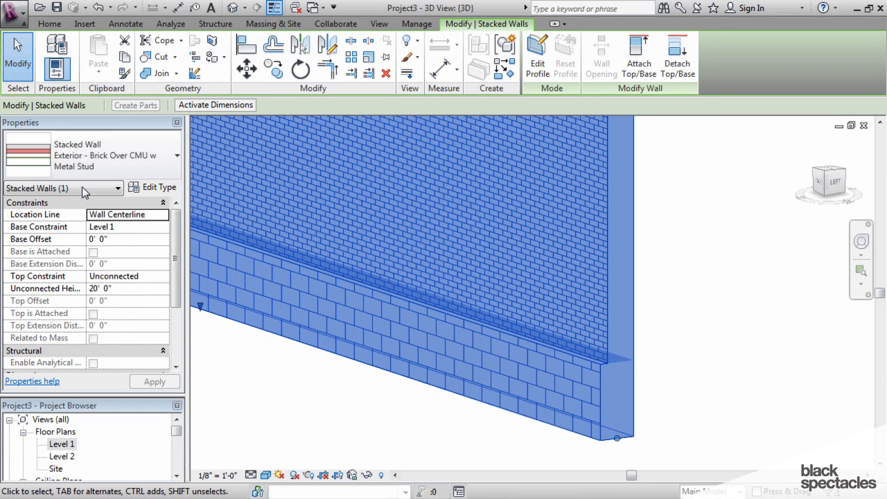
Bring up the type properties of the selected brick-over-CMU stacked wall
left_click(158, 187)
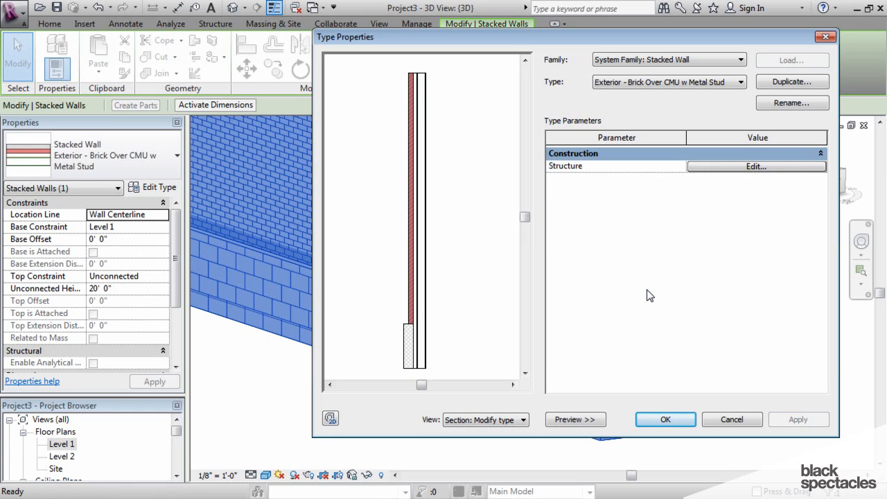
mouse_move(658, 172)
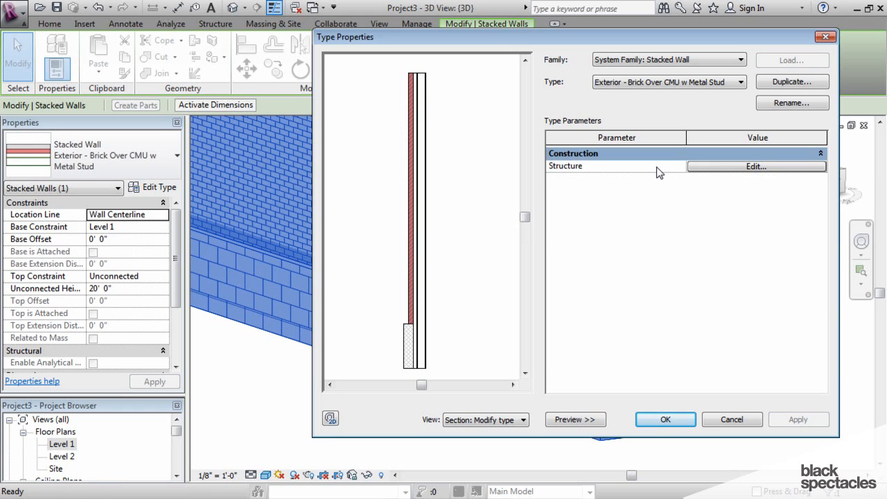
mouse_move(723, 172)
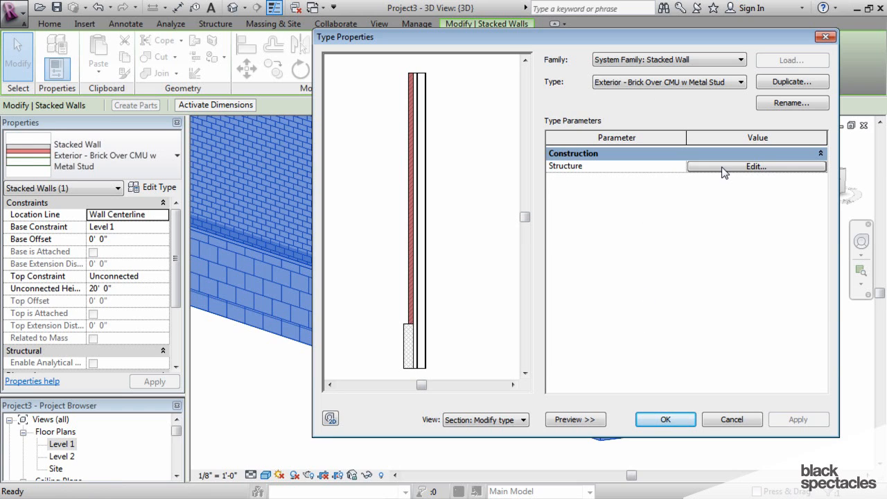
Edit the assembly and assign a Brick on Mtl. Stud type to the new top row
left_click(757, 166)
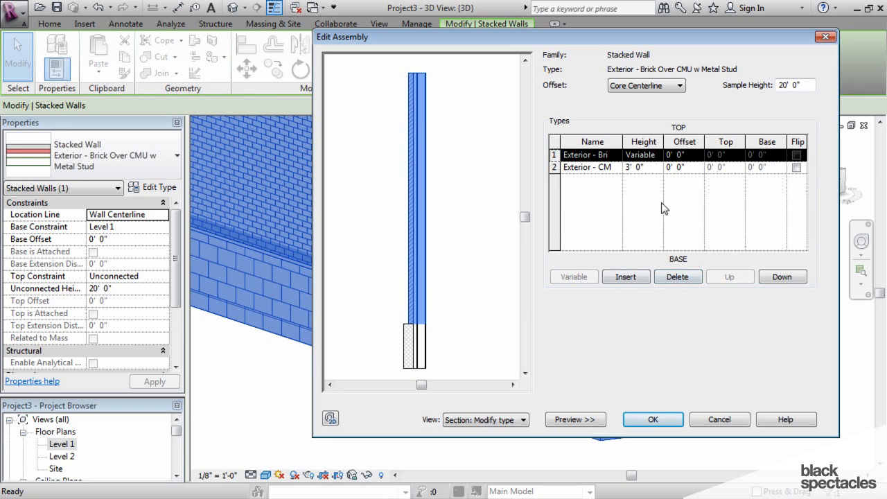
mouse_move(642, 146)
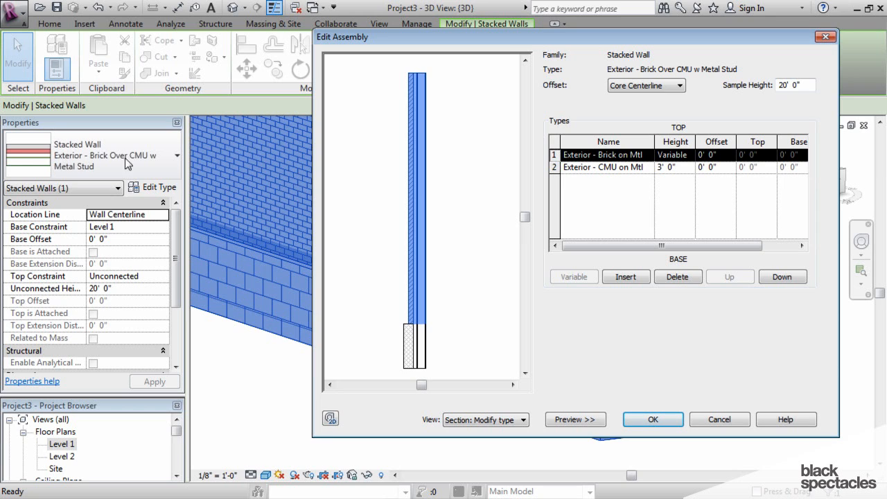
mouse_move(119, 169)
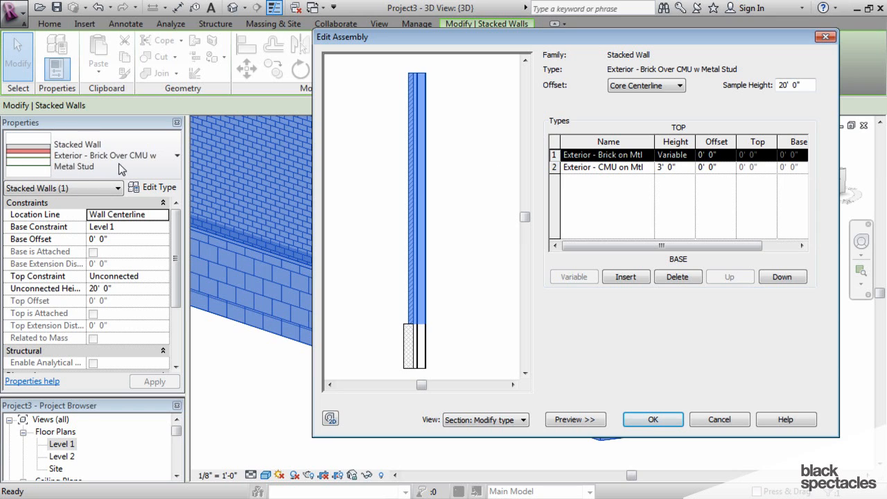
mouse_move(598, 202)
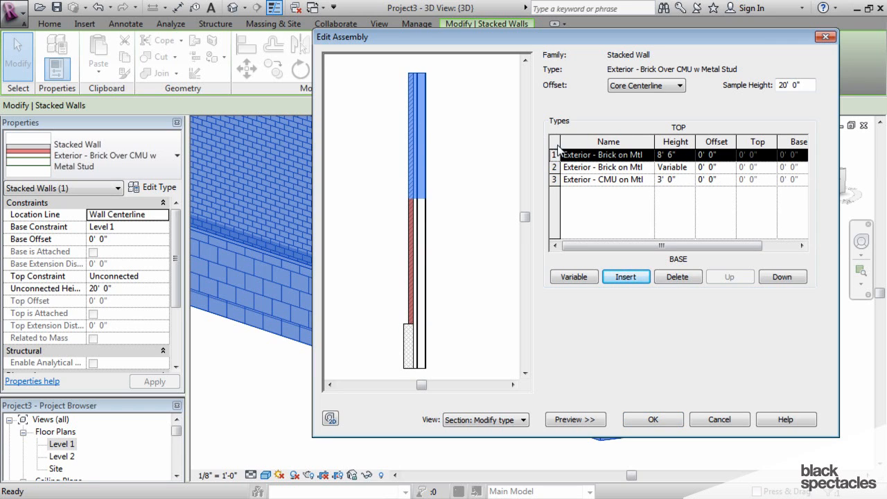
left_click(646, 154)
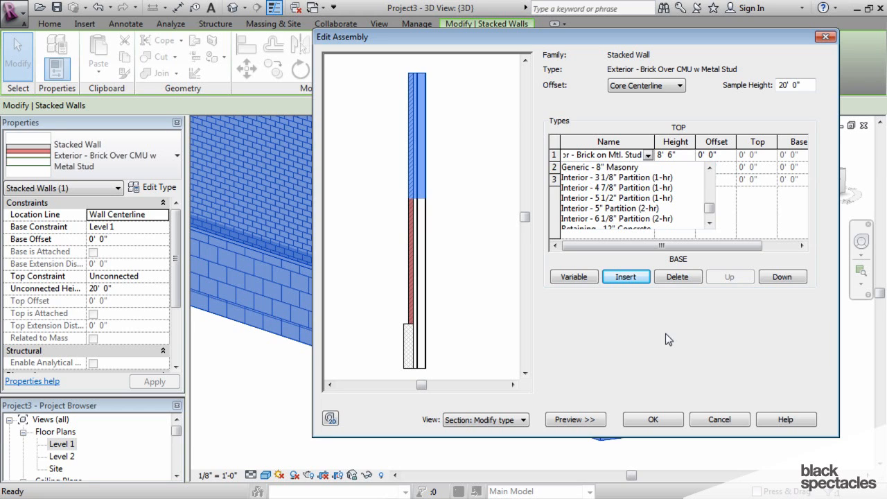
mouse_move(665, 339)
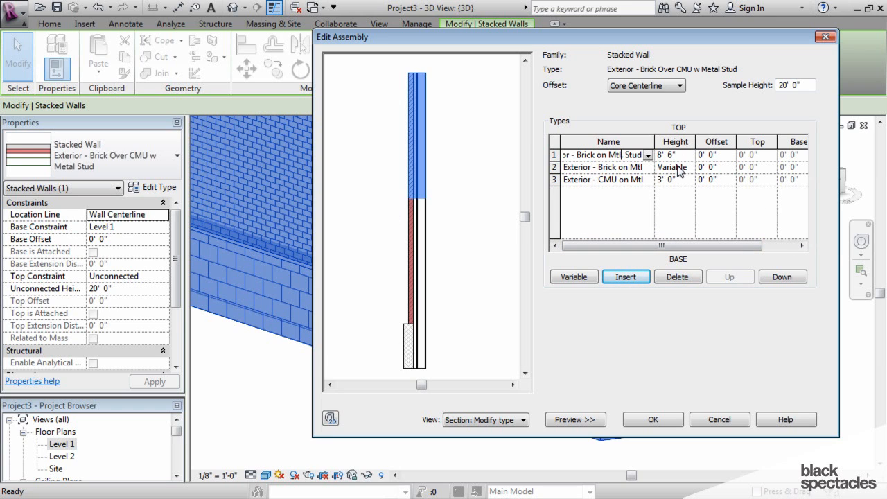
mouse_move(682, 172)
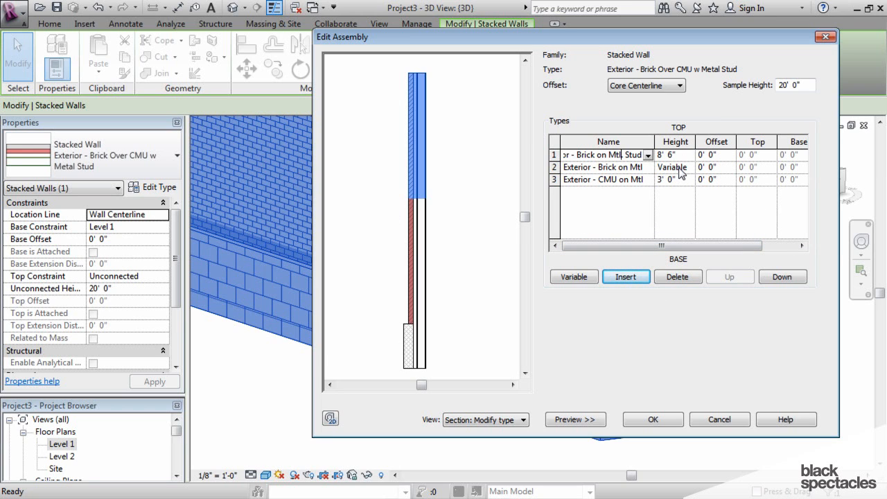
mouse_move(686, 172)
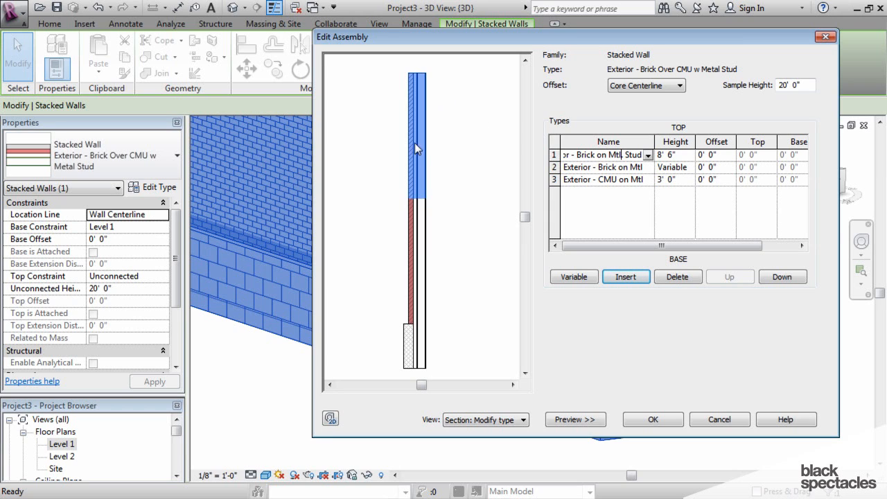
mouse_move(421, 227)
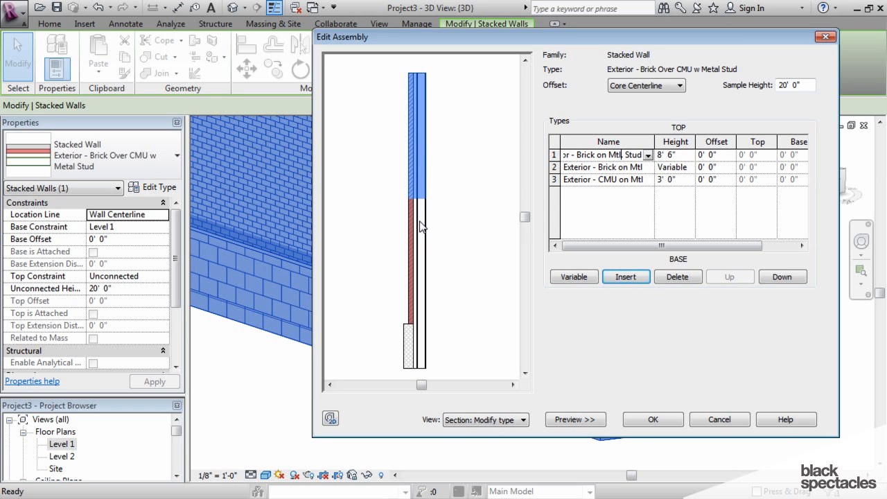
mouse_move(482, 238)
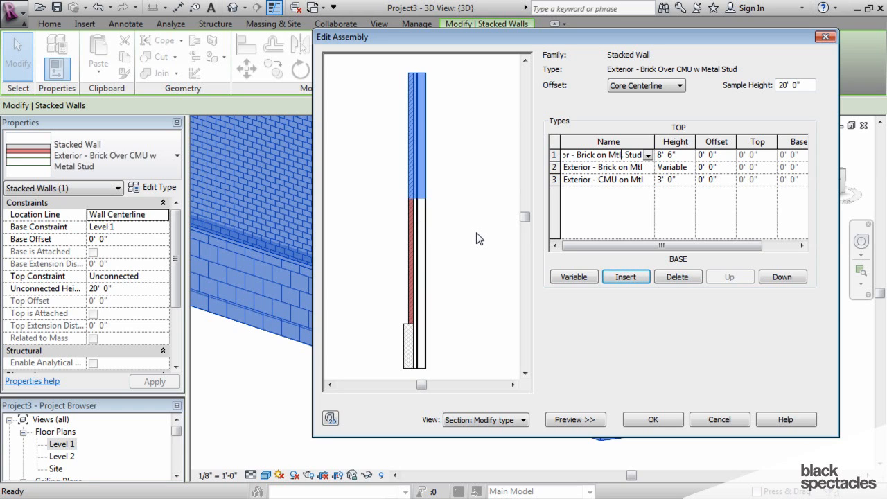
mouse_move(407, 331)
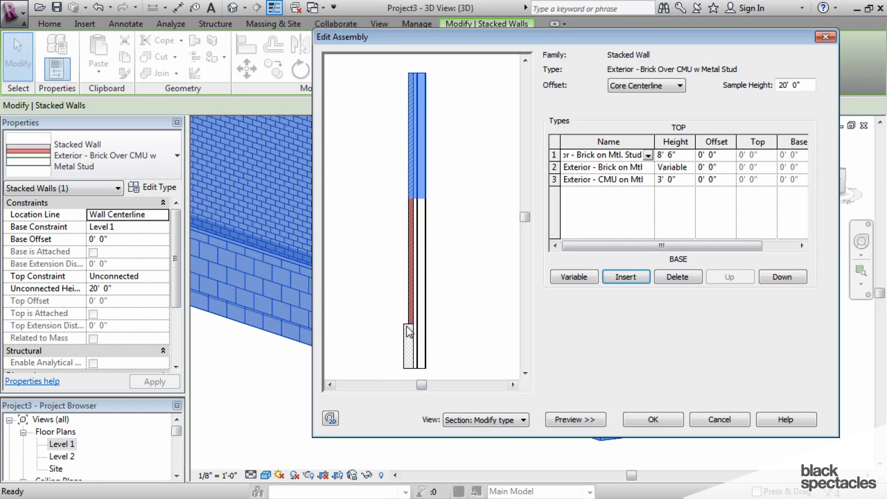
mouse_move(407, 346)
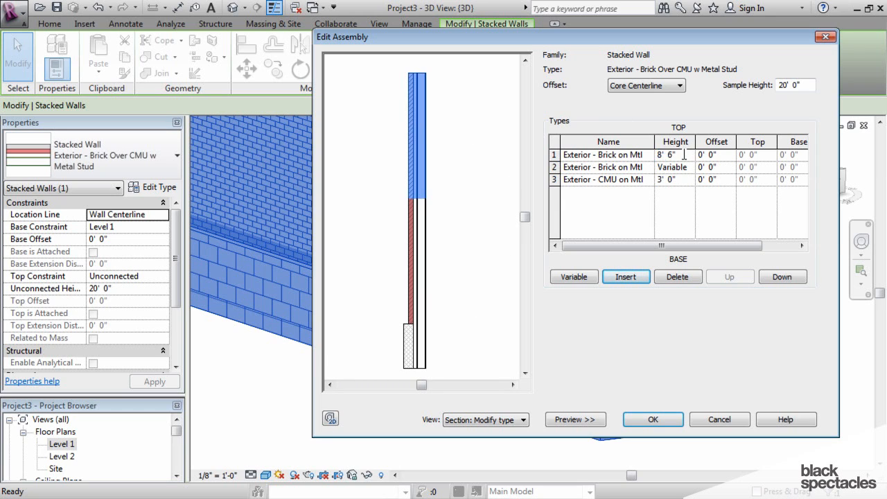
Set the top brick row height to 4' then variable, and the middle brick row to 8'0"
type("4")
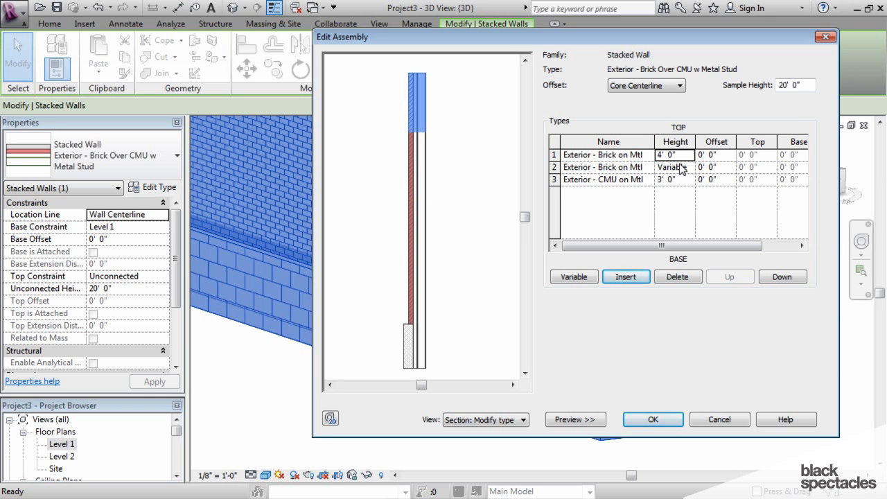
mouse_move(690, 173)
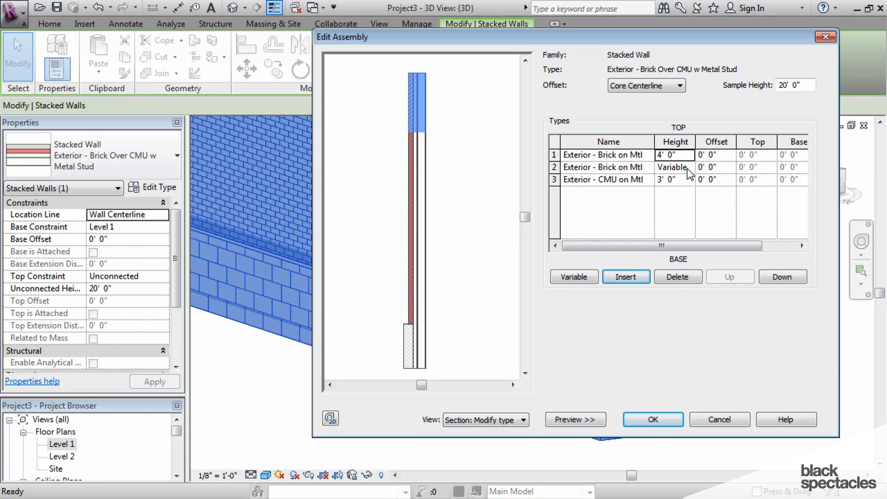
mouse_move(630, 165)
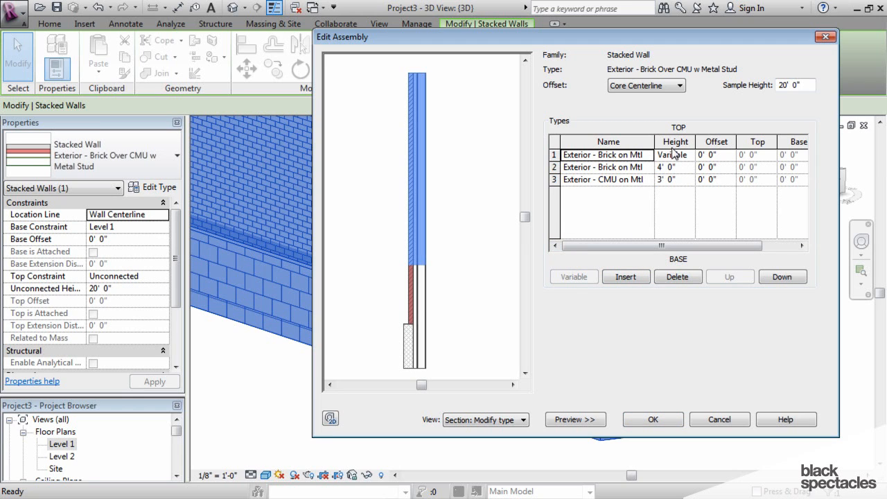
mouse_move(678, 178)
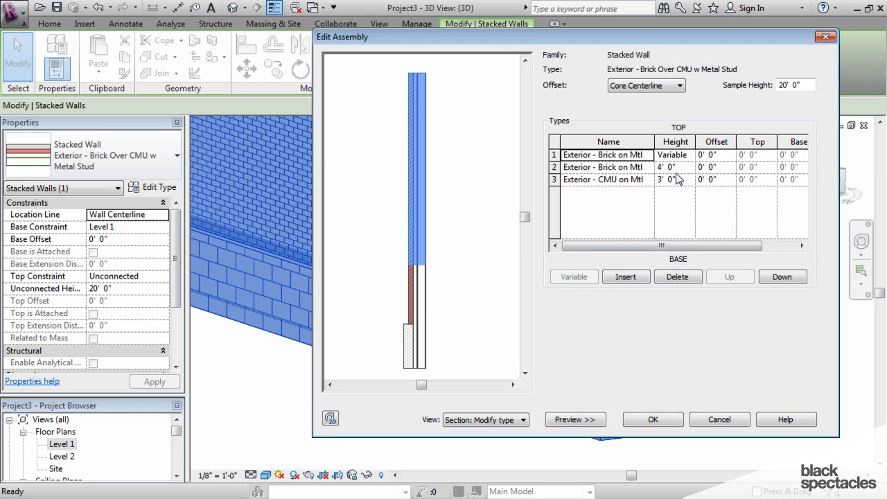
left_click(673, 166)
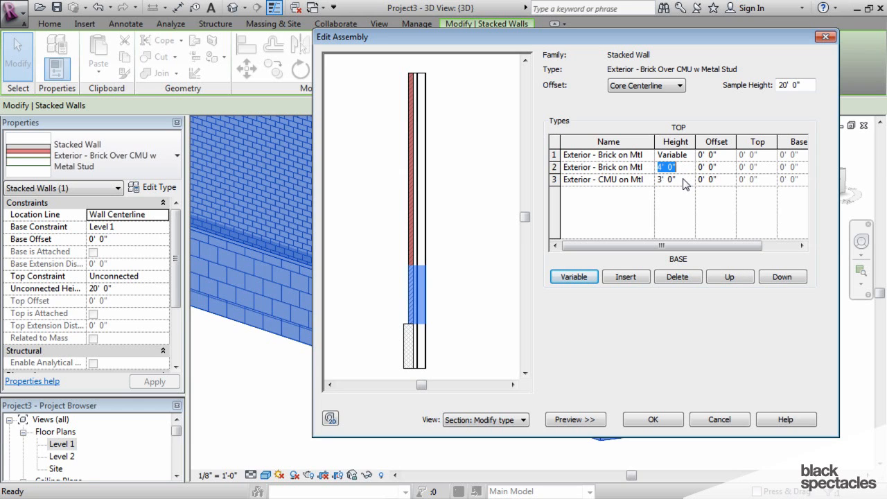
type("8")
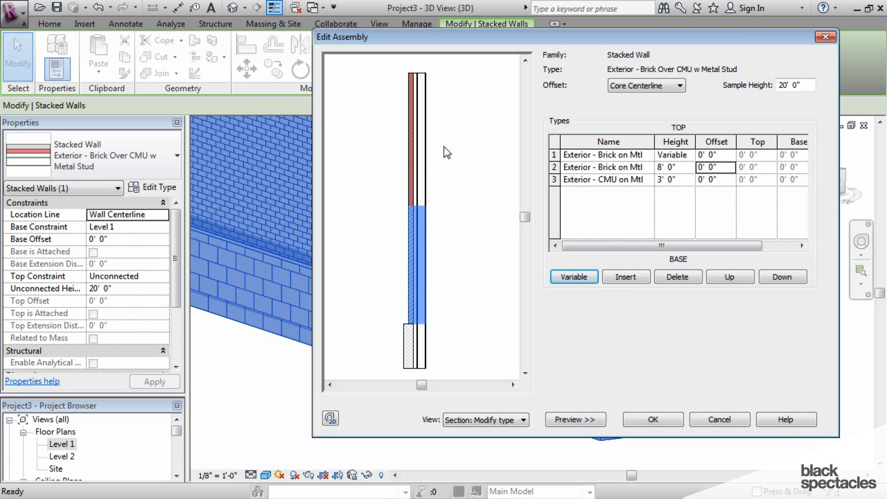
mouse_move(421, 130)
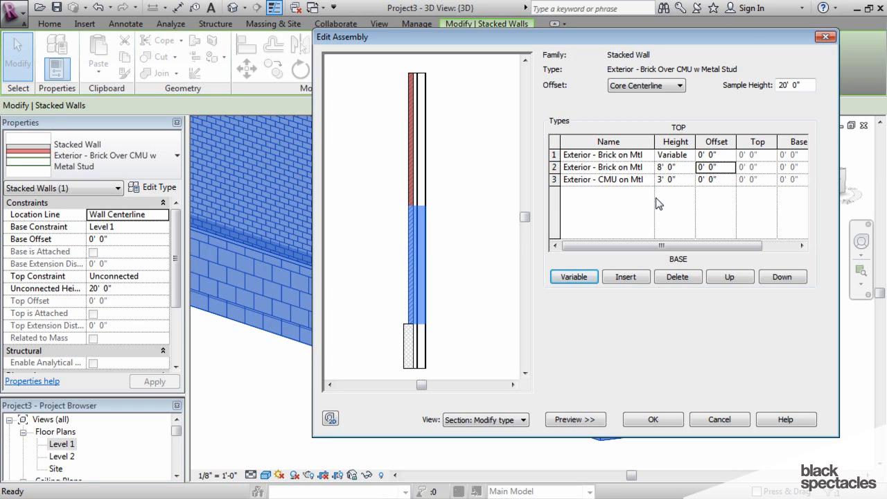
Accept the edited assembly so the 3D wall shows brick above the 3'0" CMU base
left_click(653, 418)
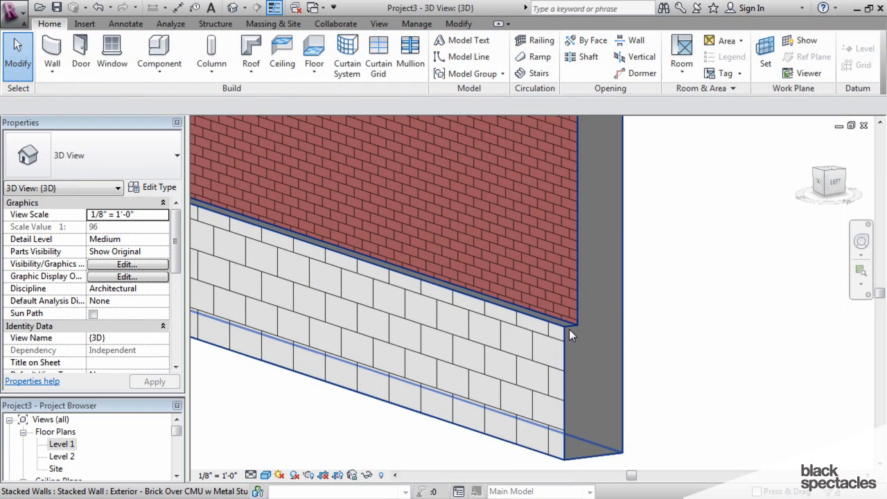
mouse_move(561, 332)
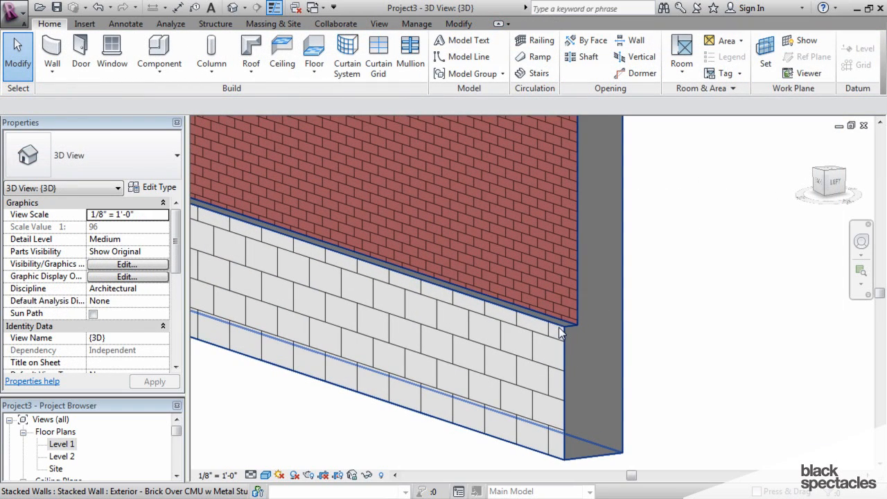
mouse_move(580, 327)
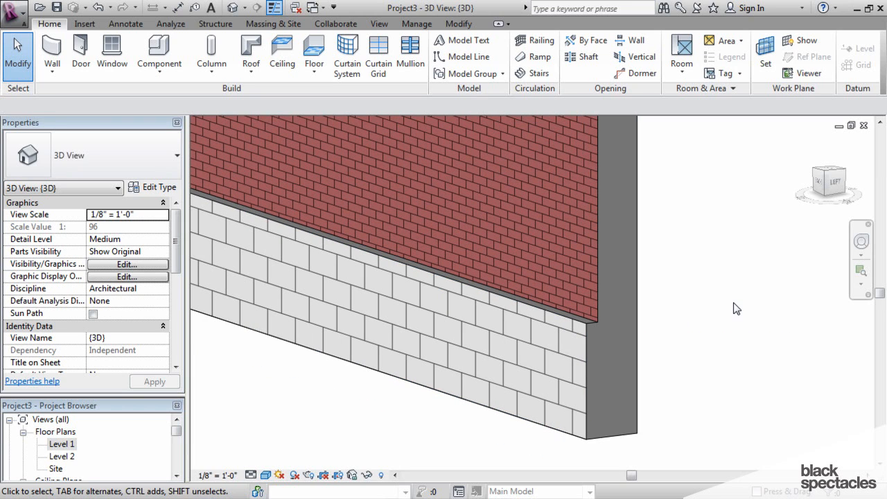
mouse_move(635, 307)
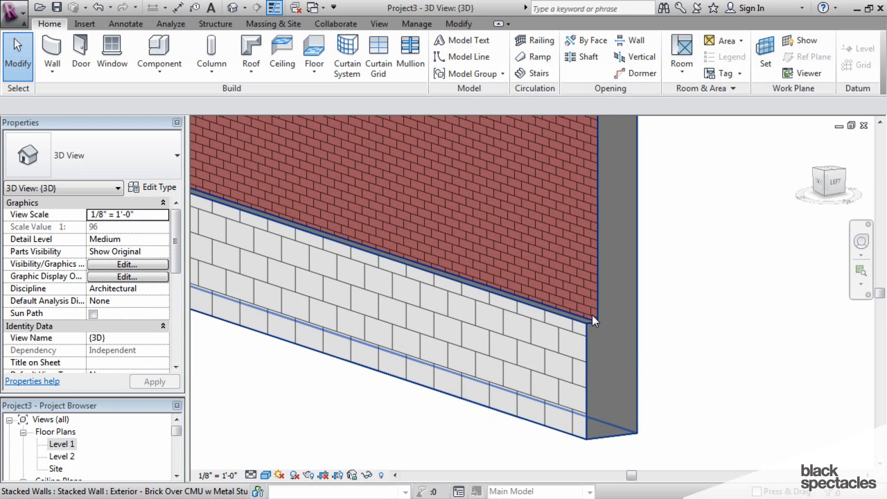
mouse_move(593, 318)
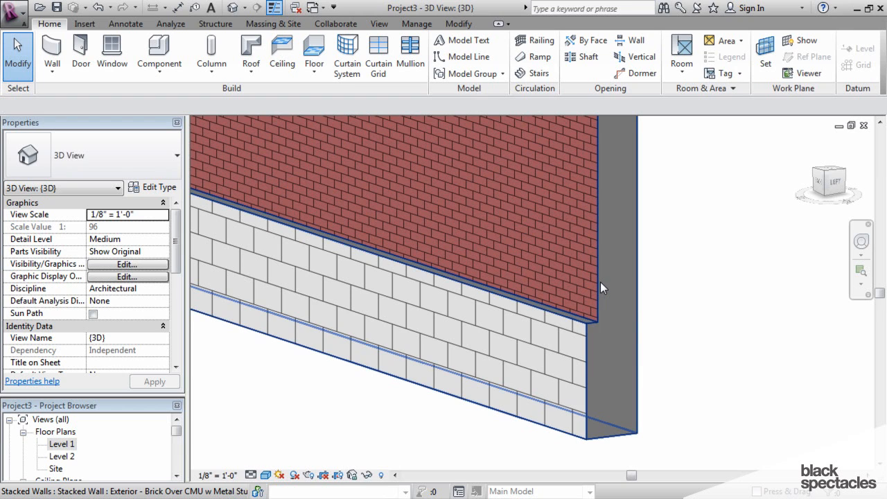
mouse_move(601, 286)
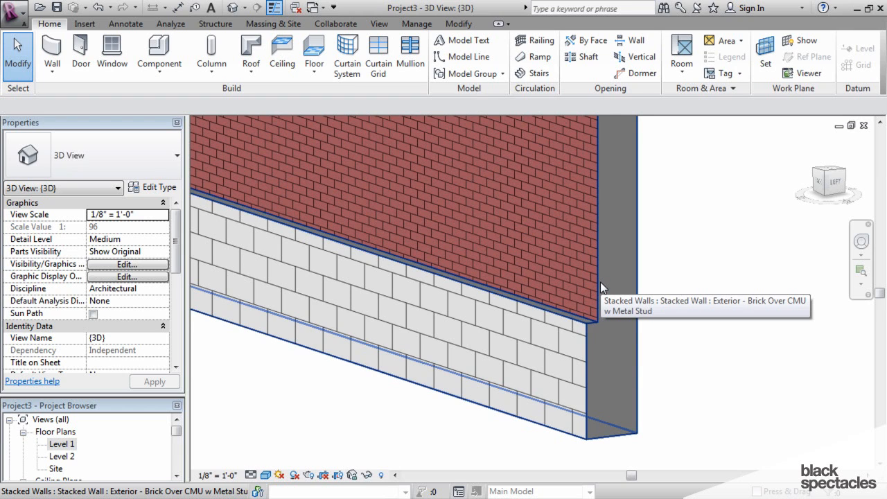
mouse_move(742, 318)
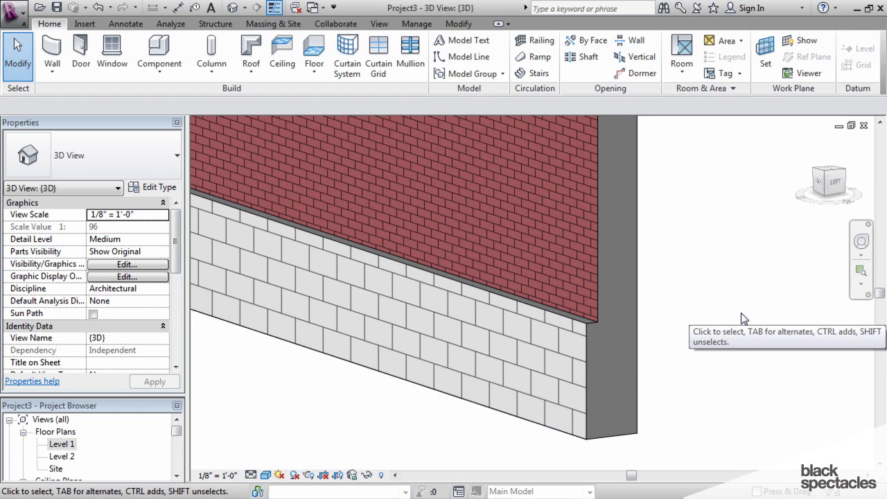
mouse_move(601, 303)
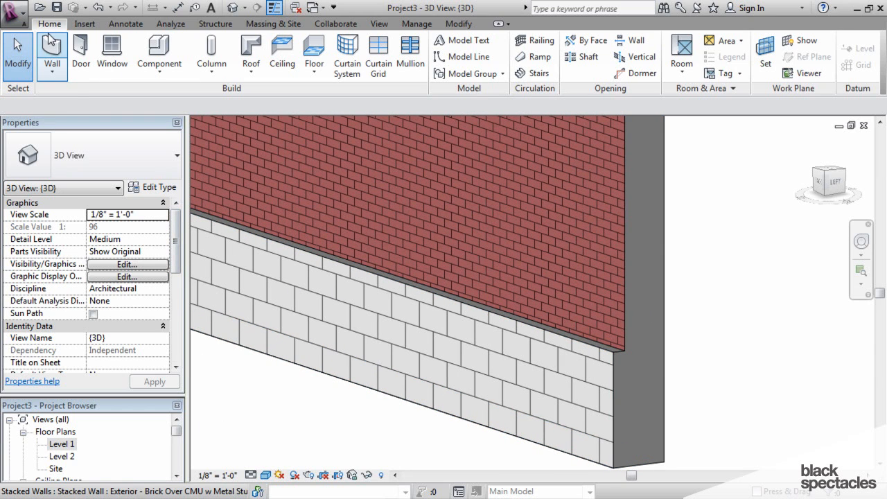
Duplicate the brick type as Exterior - Brick on Mtl. Stud with Cap and edit its structure
left_click(51, 50)
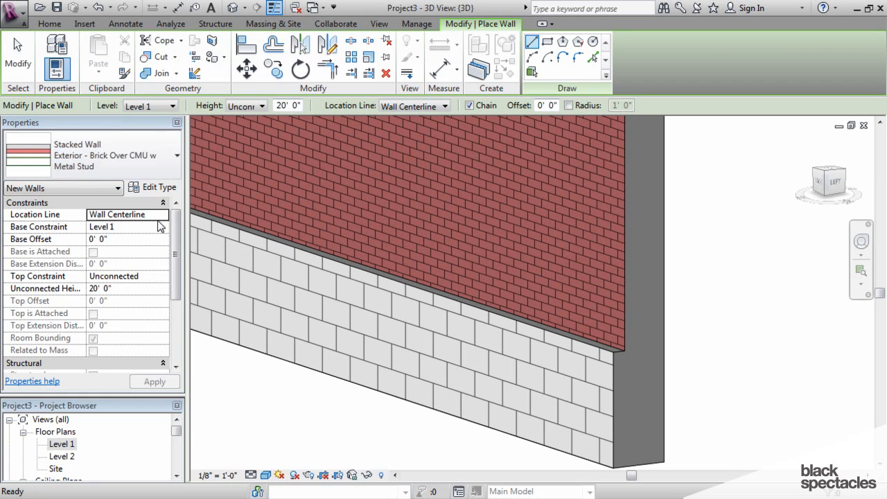
left_click(158, 187)
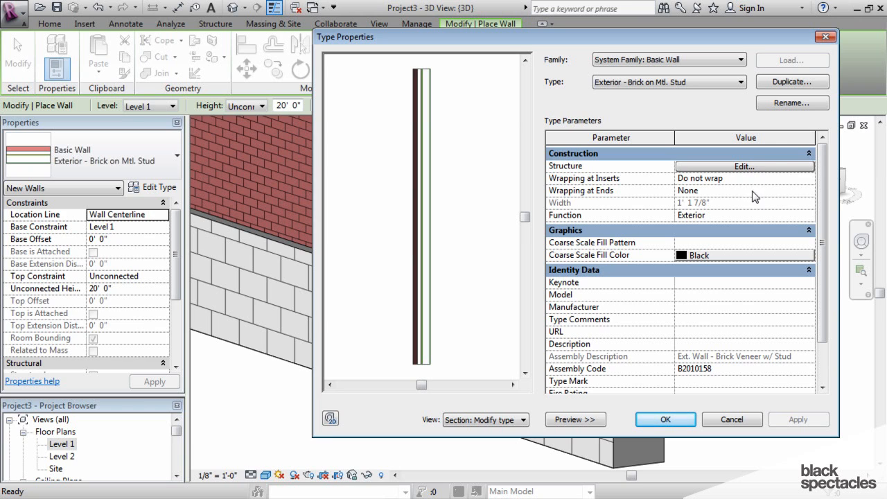
left_click(790, 80)
type("Exterior - Brick on Mtl. Stud with Cap")
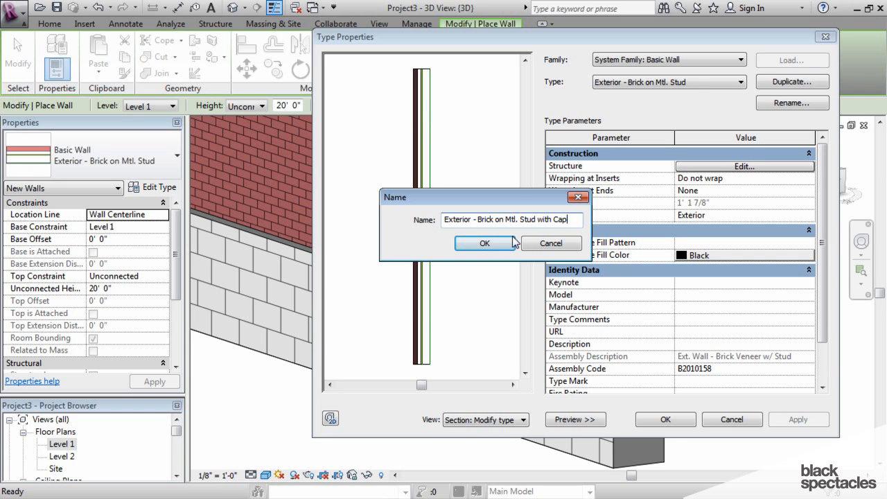
left_click(485, 242)
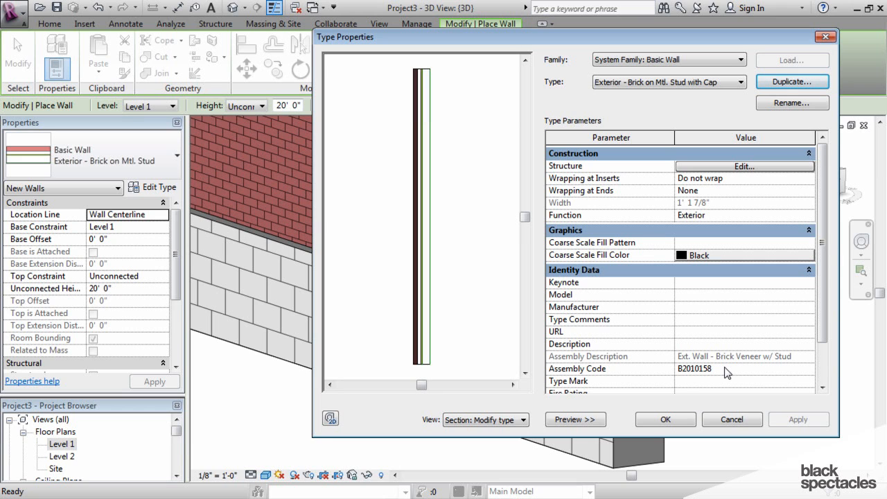
left_click(744, 166)
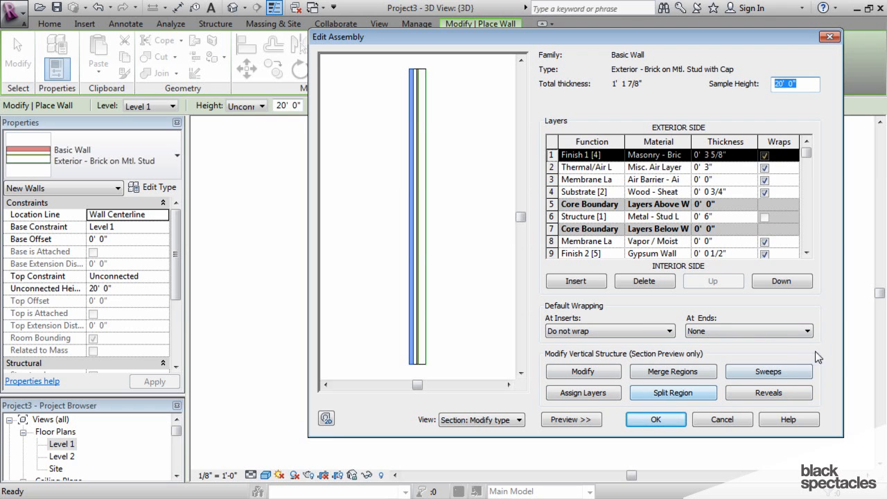
Add a Sill-Precast wall sweep and set its material to Concrete
left_click(767, 372)
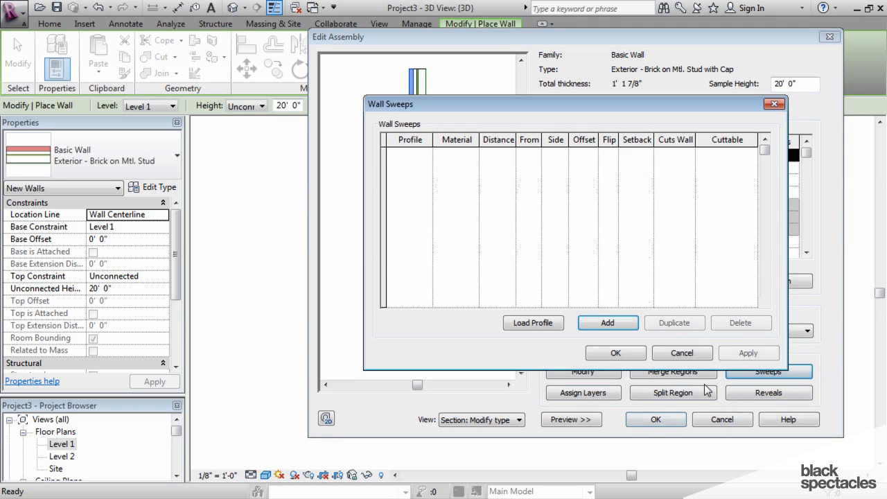
left_click(607, 323)
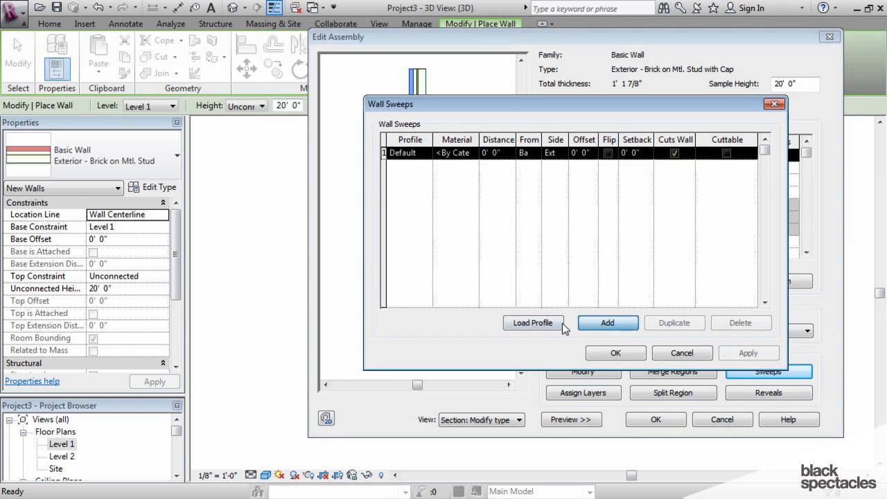
left_click(427, 153)
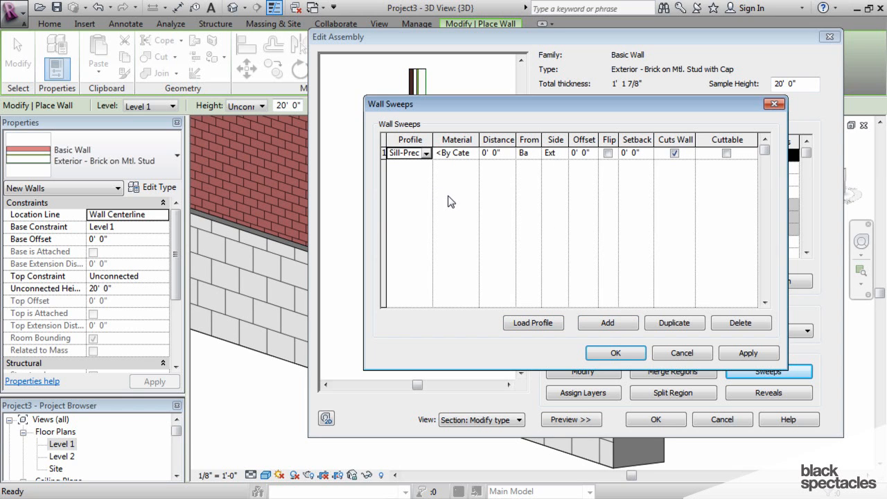
left_click(456, 153)
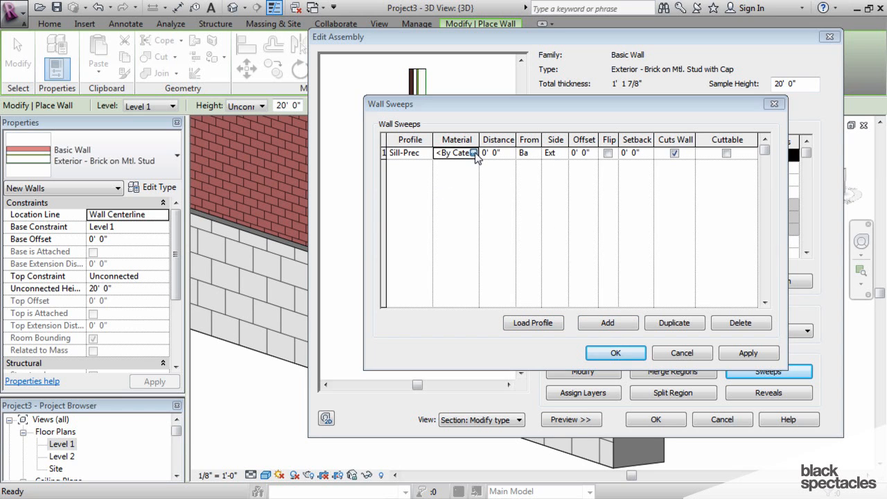
left_click(475, 153)
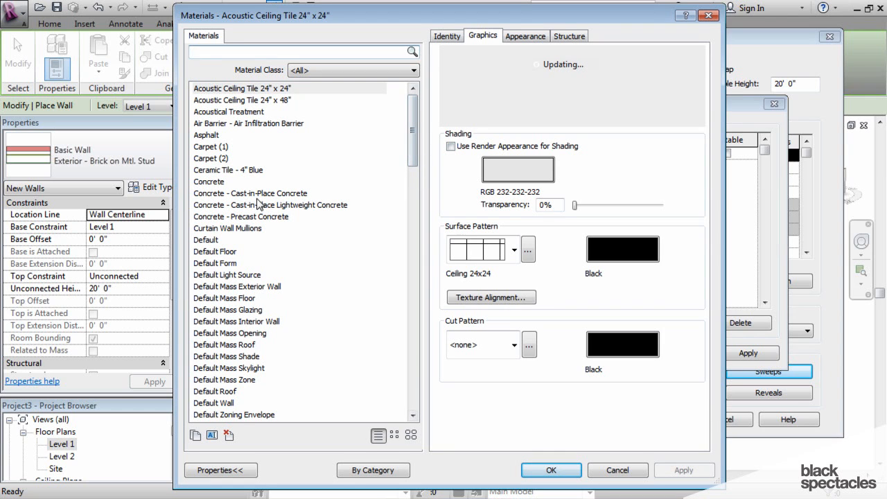
left_click(208, 181)
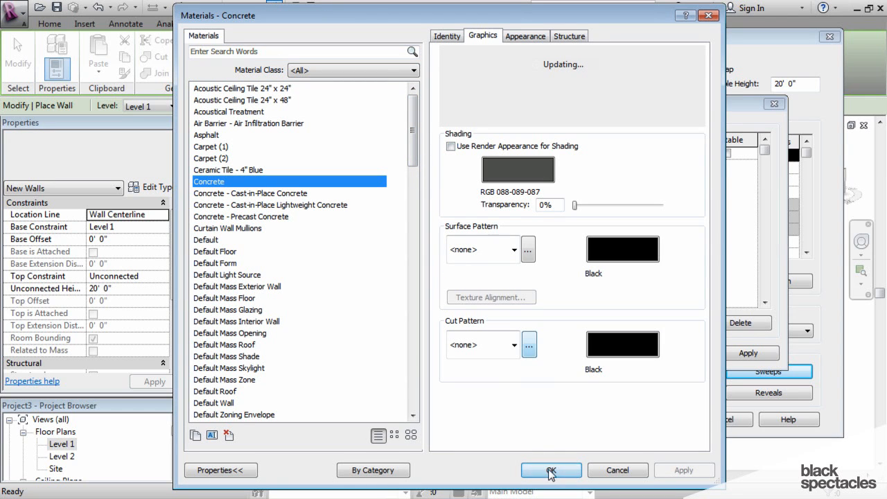
left_click(551, 470)
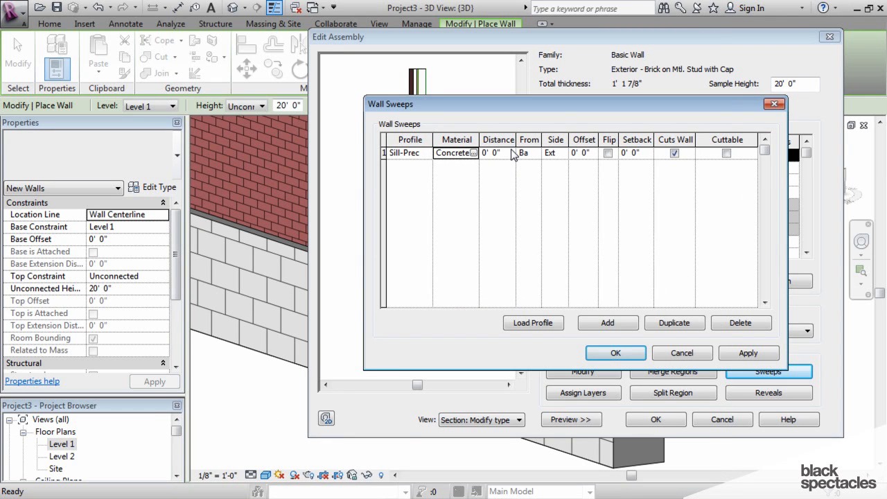
mouse_move(568, 152)
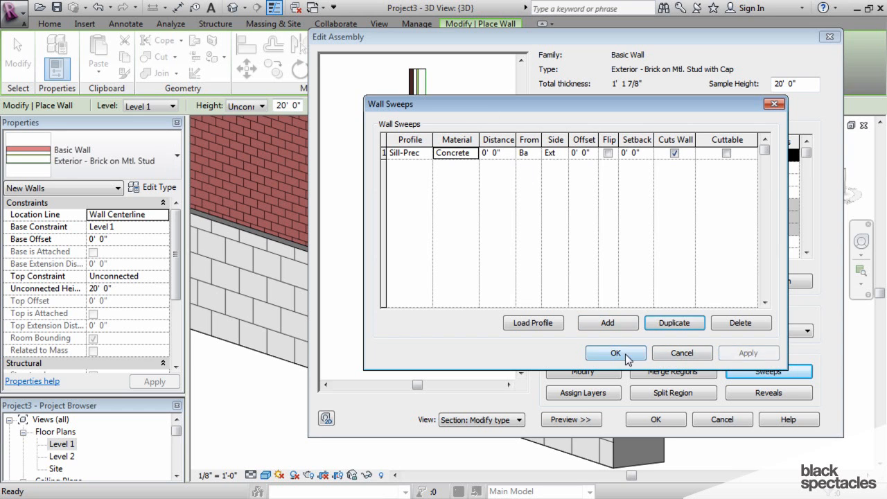
Accept the sweep settings and the wall assembly back to Type Properties
left_click(615, 353)
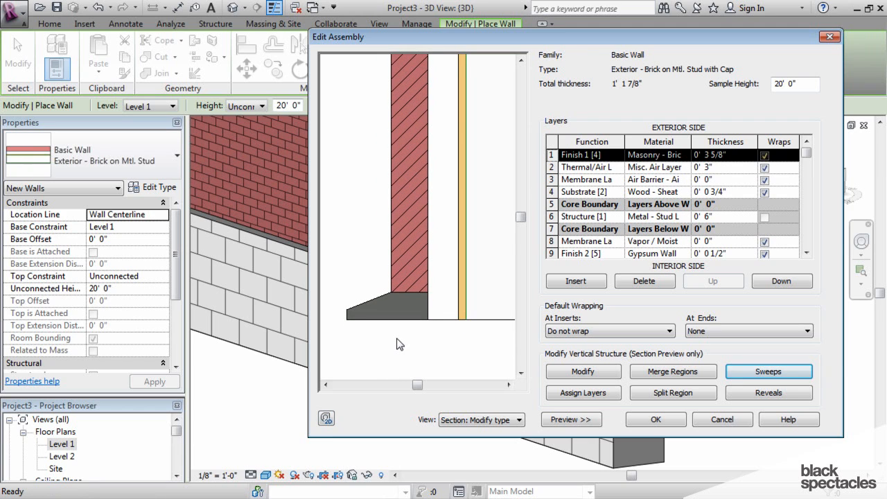
mouse_move(405, 284)
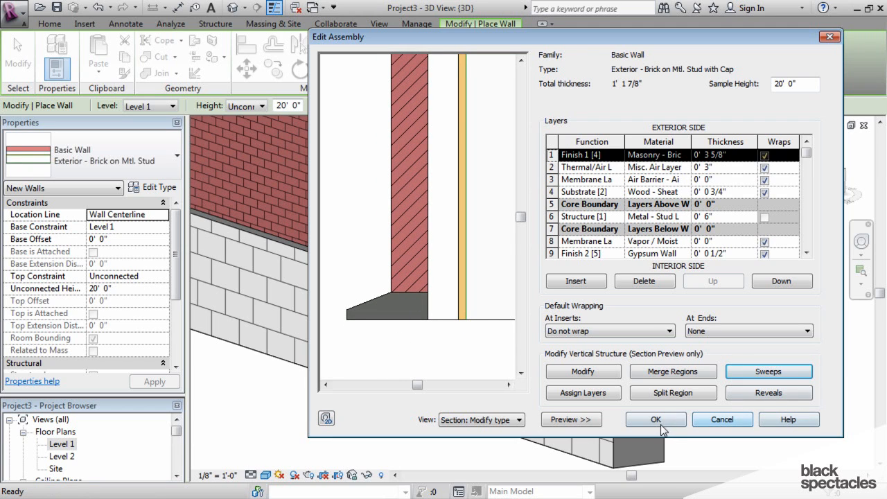
left_click(655, 418)
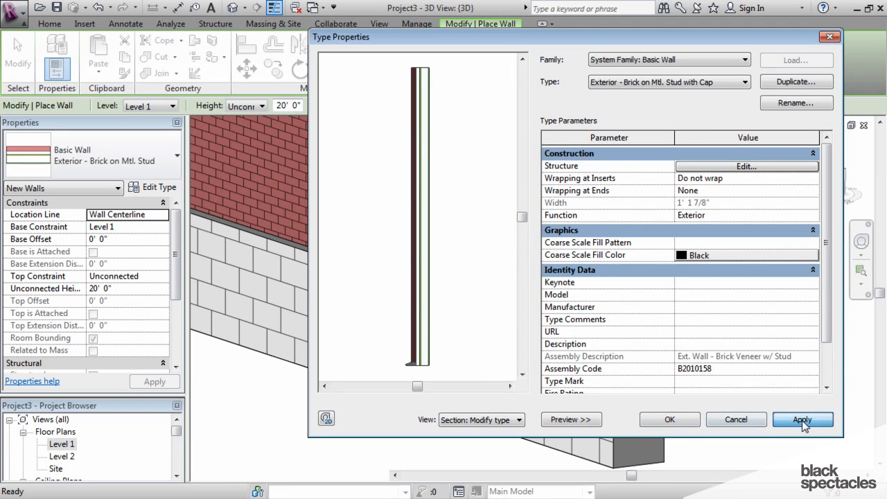
Apply the Cap wall type changes and return to the 3D stacked wall view
left_click(801, 418)
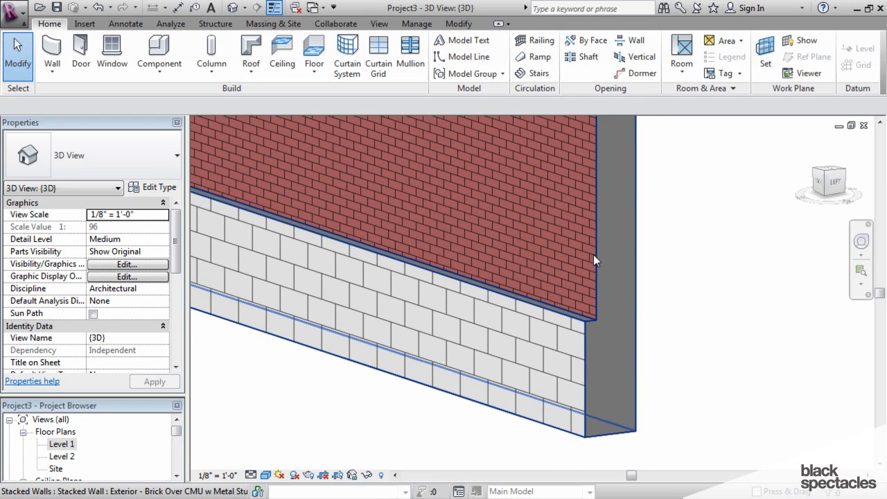
mouse_move(596, 236)
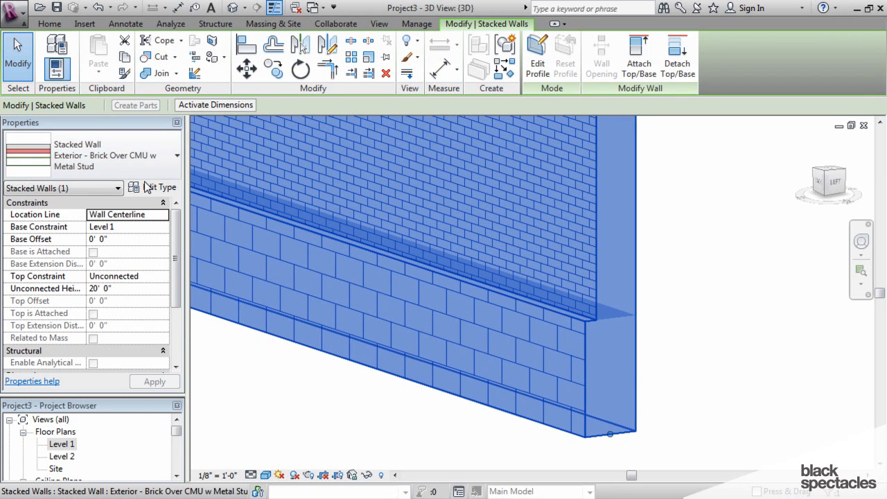
Delete the extra 8' brick row so a variable-height brick section sits over the CMU base, adjusting the top row's type
left_click(158, 188)
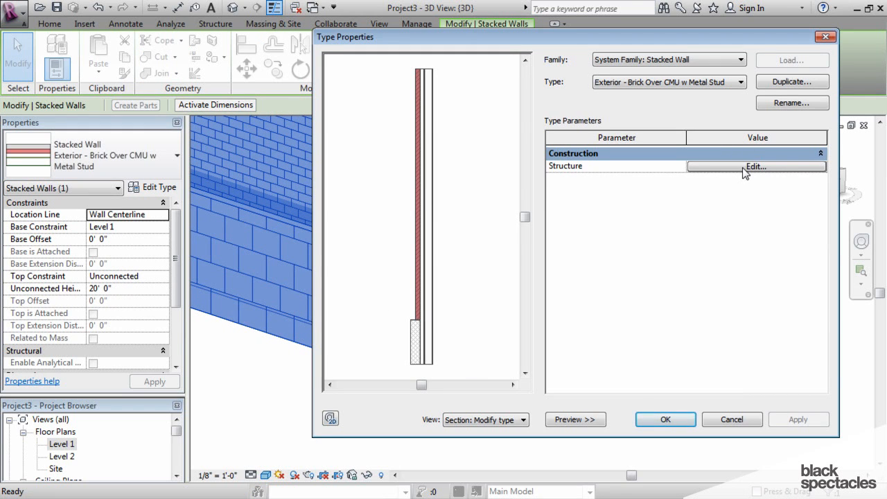
left_click(757, 166)
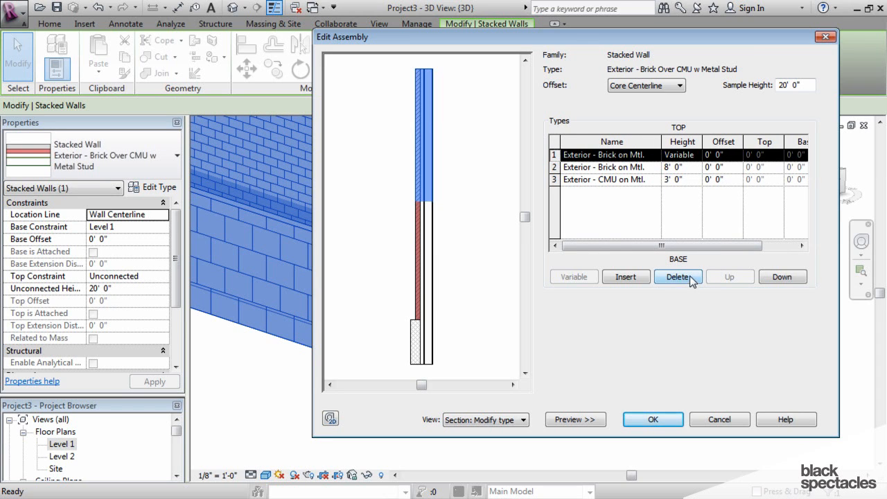
left_click(677, 277)
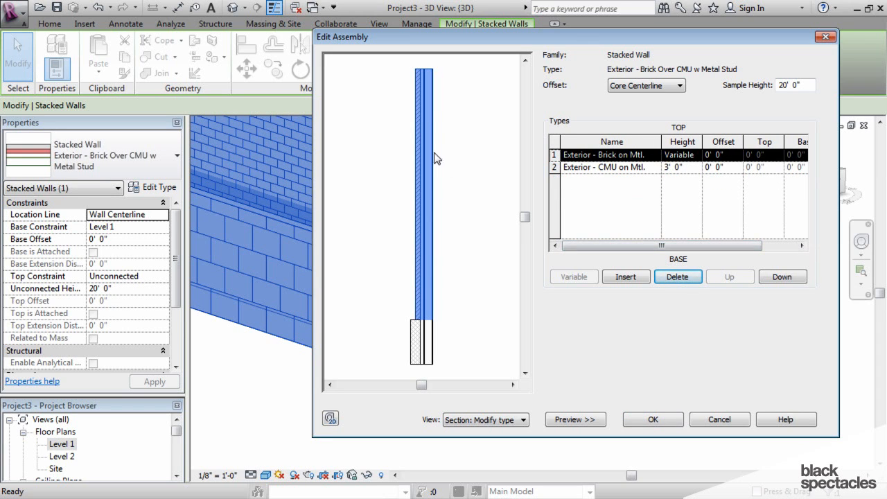
left_click(612, 155)
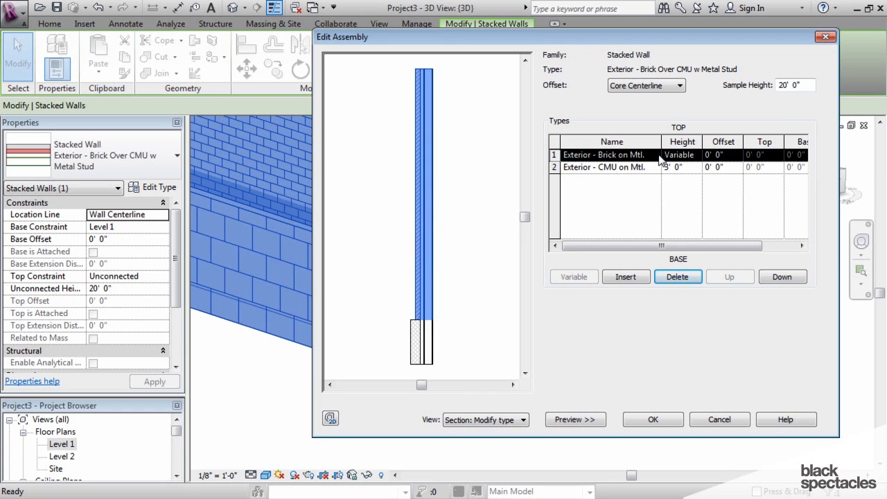
left_click(654, 155)
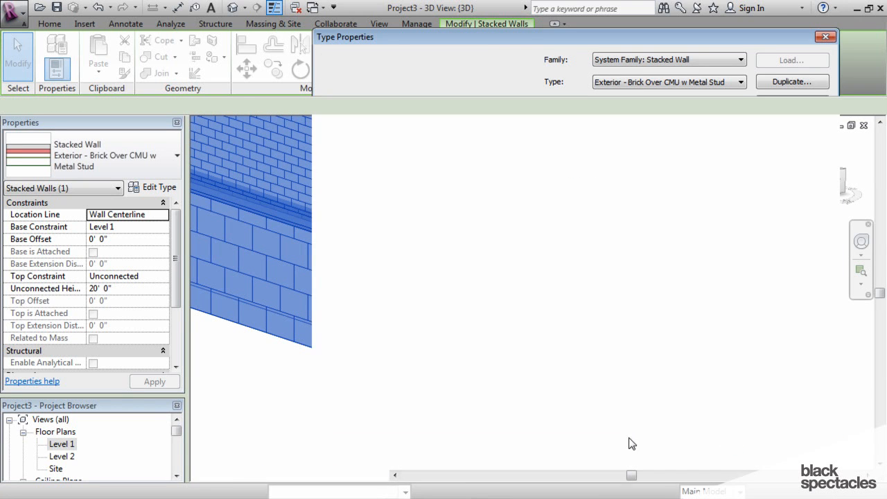
Use Create Similar on the stacked wall to sketch additional brick-over-CMU segments joined at corners
left_click(820, 34)
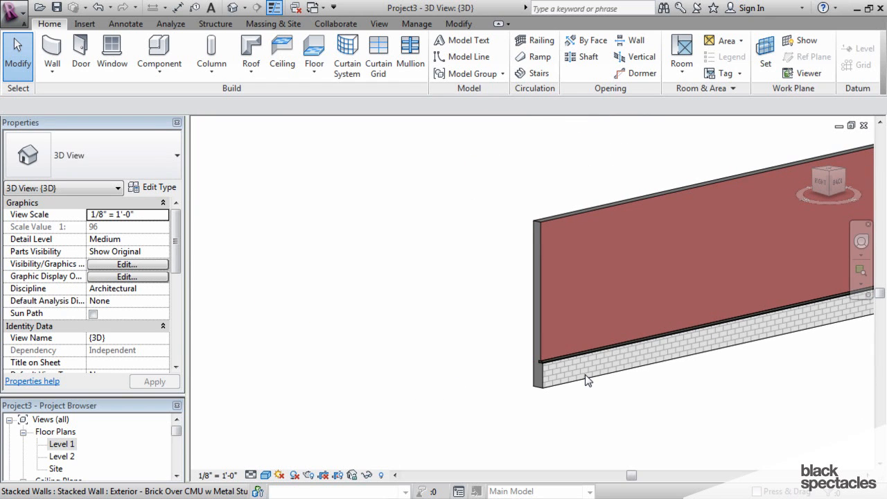
mouse_move(587, 379)
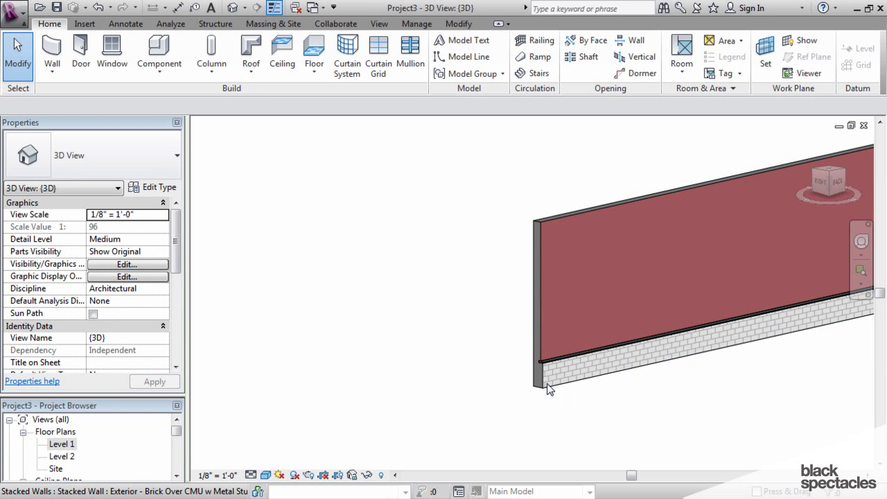
right_click(549, 387)
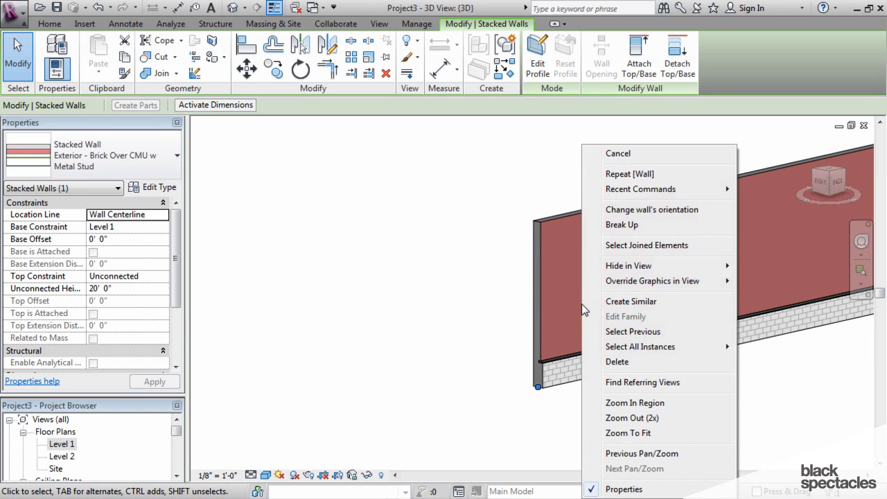
mouse_move(630, 302)
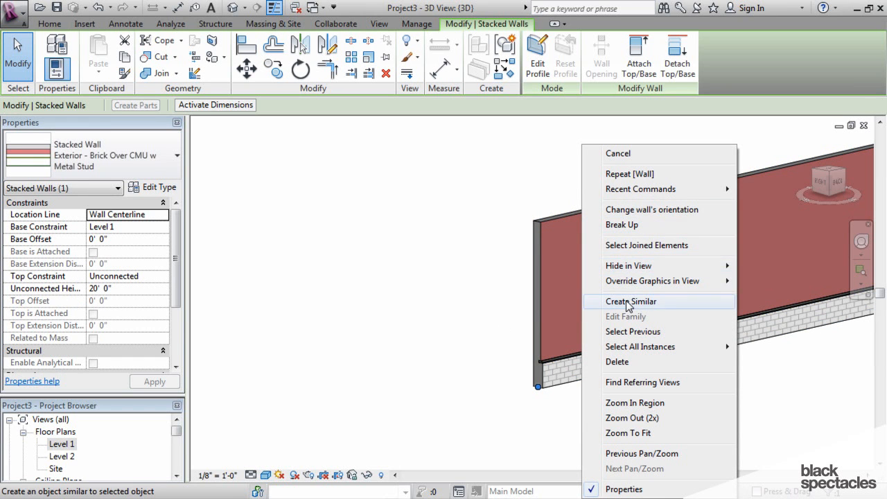
left_click(630, 302)
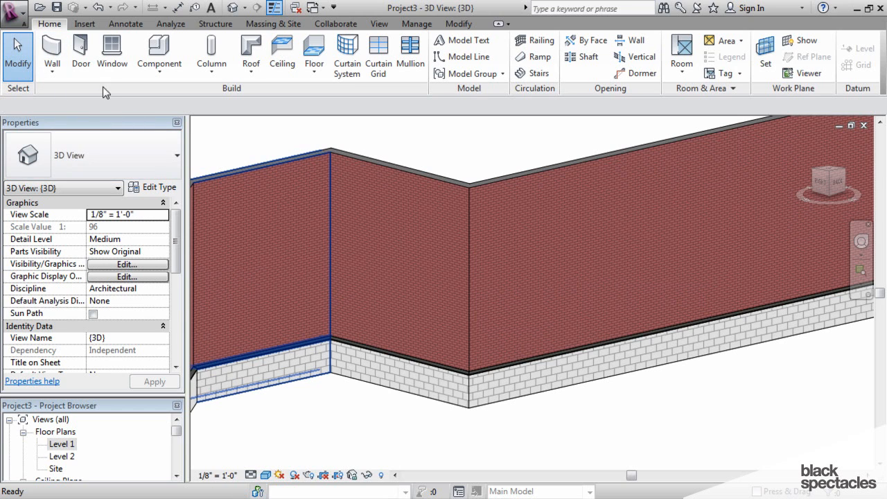
Start the Wall tool with Exterior - Brick on Mtl. Stud with Cap and open its layer structure
left_click(53, 47)
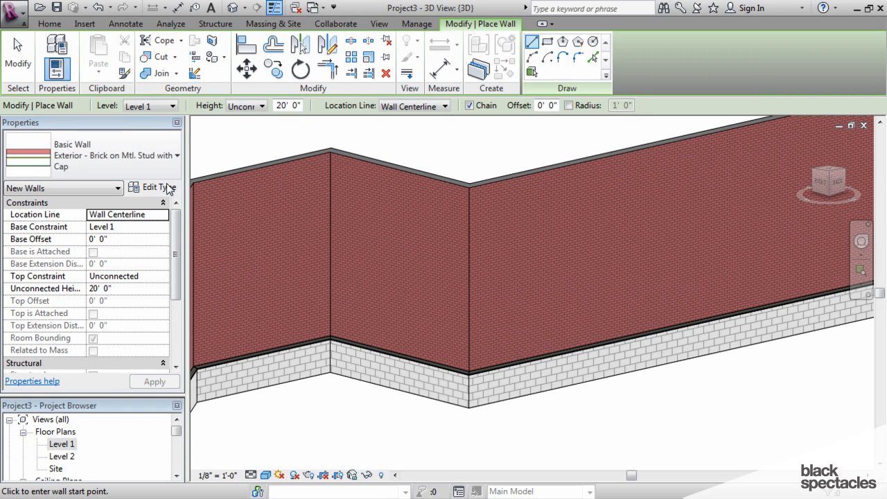
left_click(155, 187)
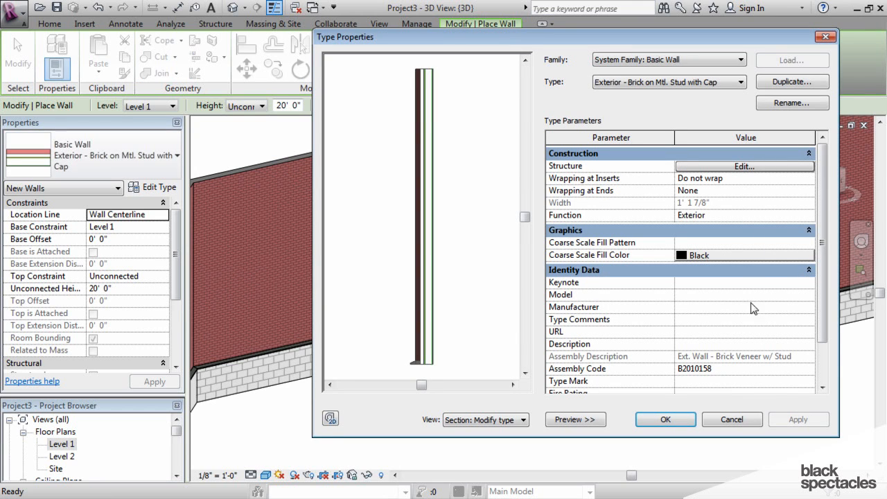
left_click(744, 166)
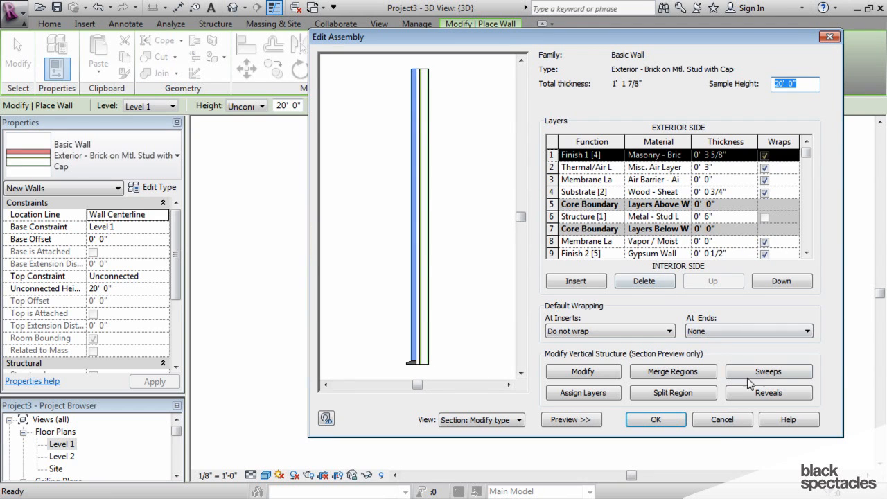
Add a second wall sweep using the Parapet Cap-Precast profile
left_click(765, 371)
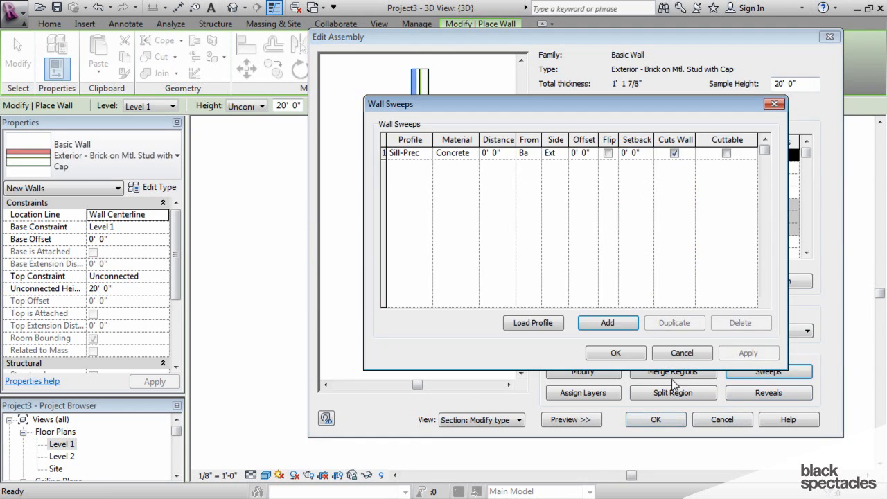
left_click(607, 323)
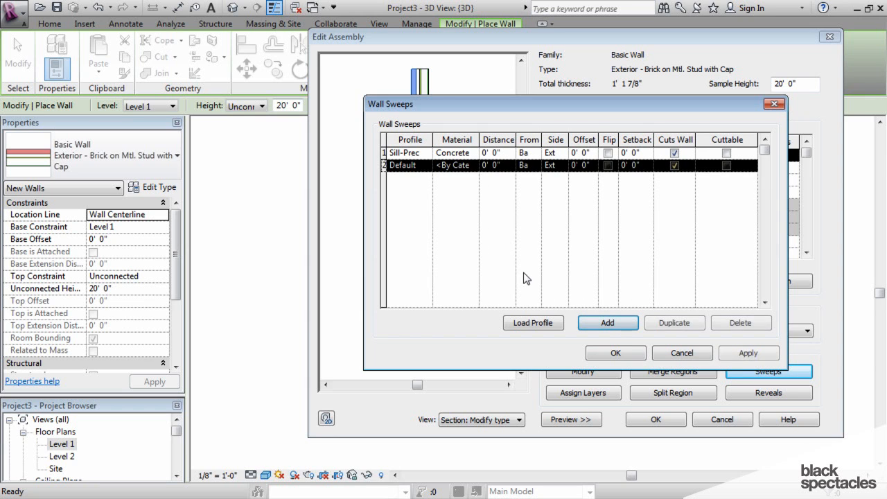
left_click(427, 165)
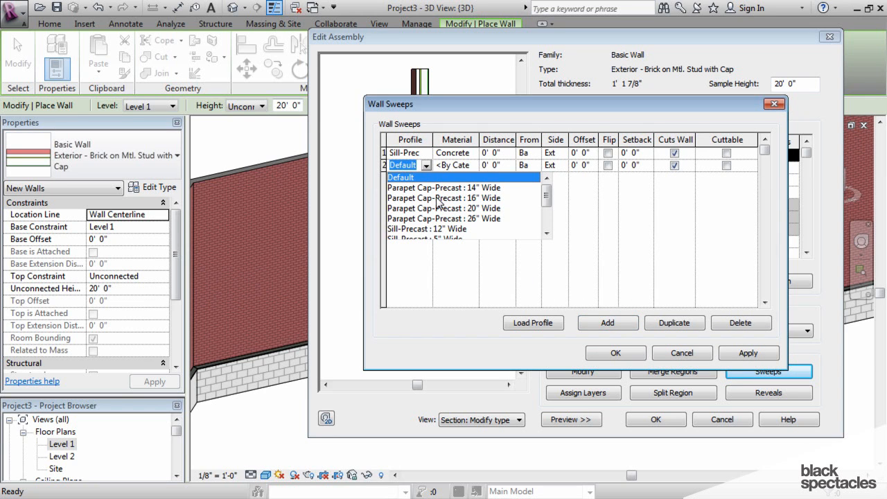
left_click(444, 188)
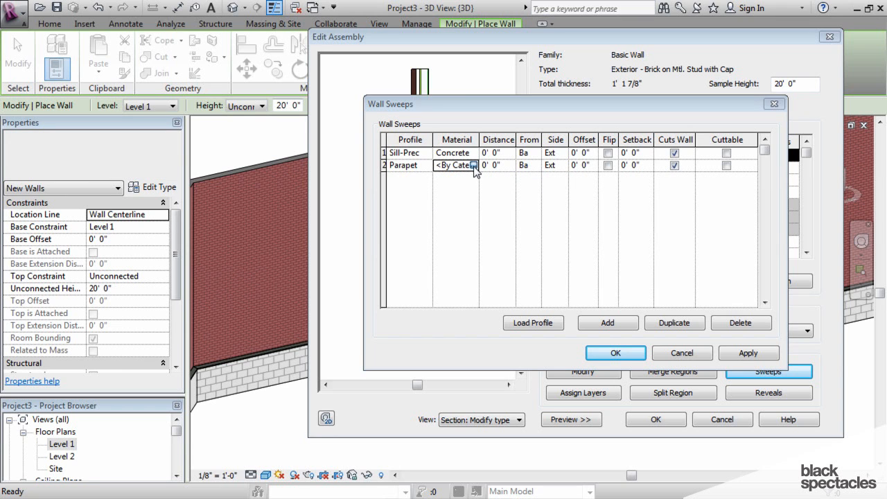
Set the cap sweep's material to Concrete, measure it from the wall Top, and accept the assembly
left_click(474, 165)
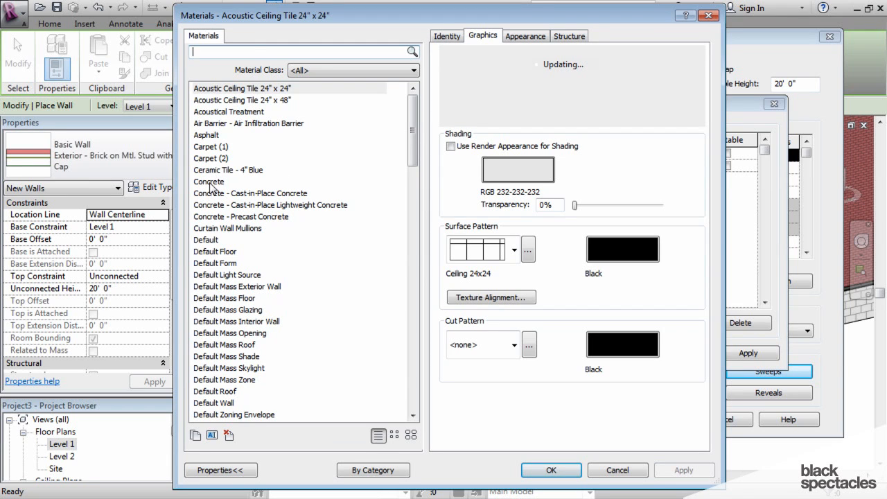
left_click(551, 470)
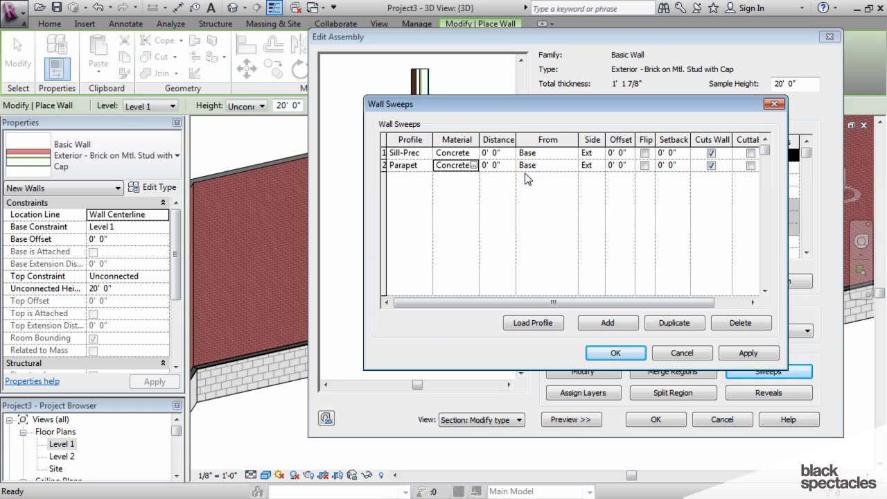
left_click(545, 165)
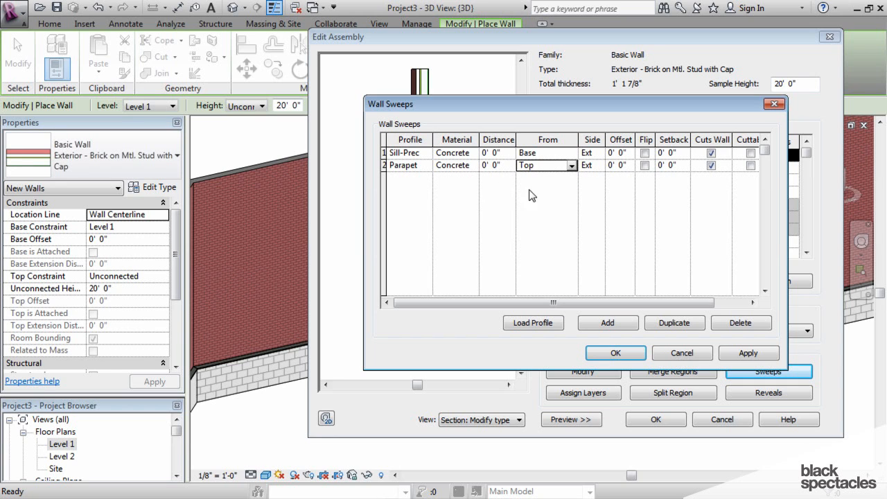
mouse_move(580, 192)
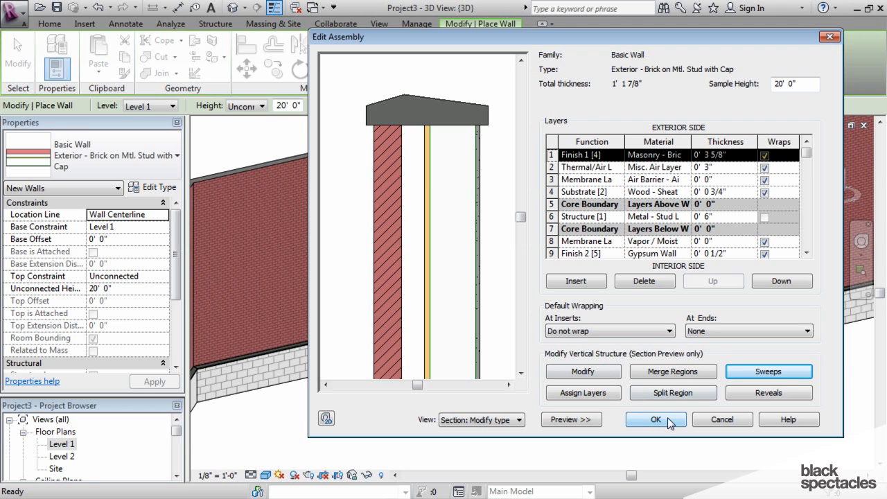
left_click(655, 418)
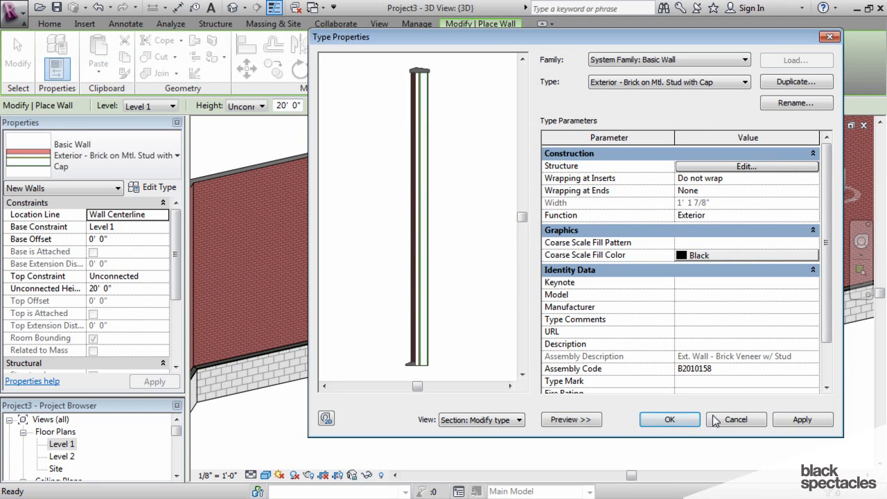